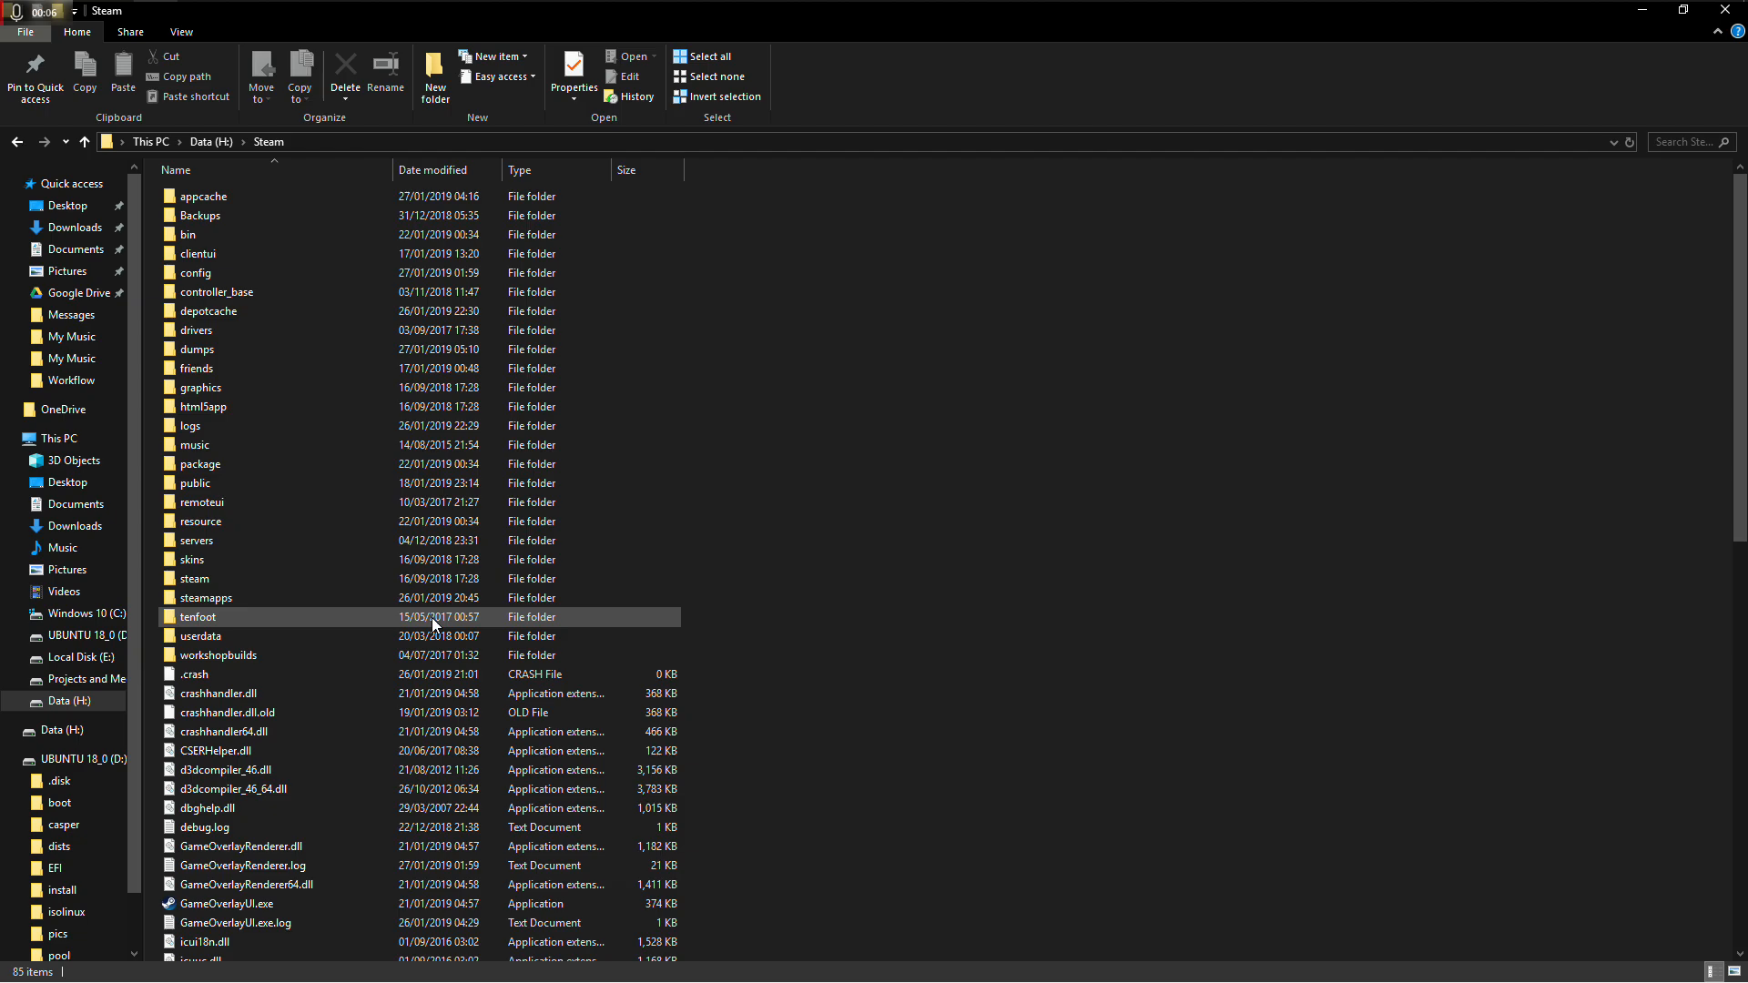
pyautogui.moveTo(223, 597)
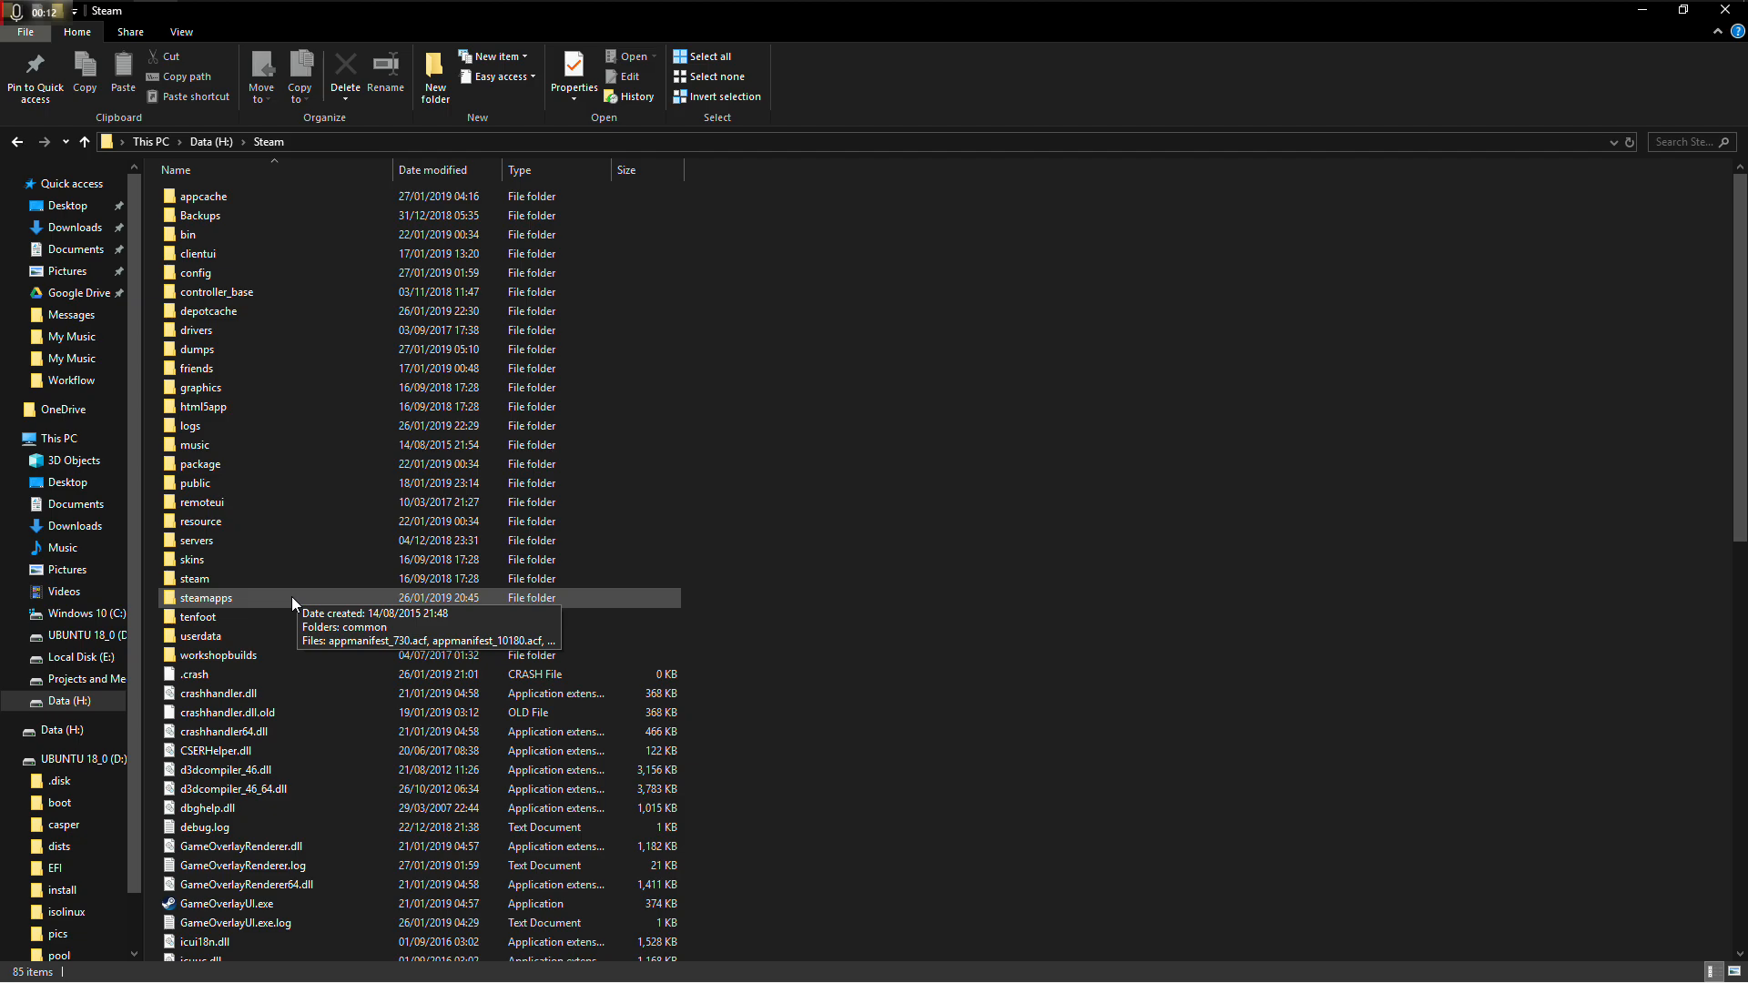
# Navigate steamapps > common > Tom Clancy's Rainbow Six Siege > BattlEye
pyautogui.doubleClick(205, 597)
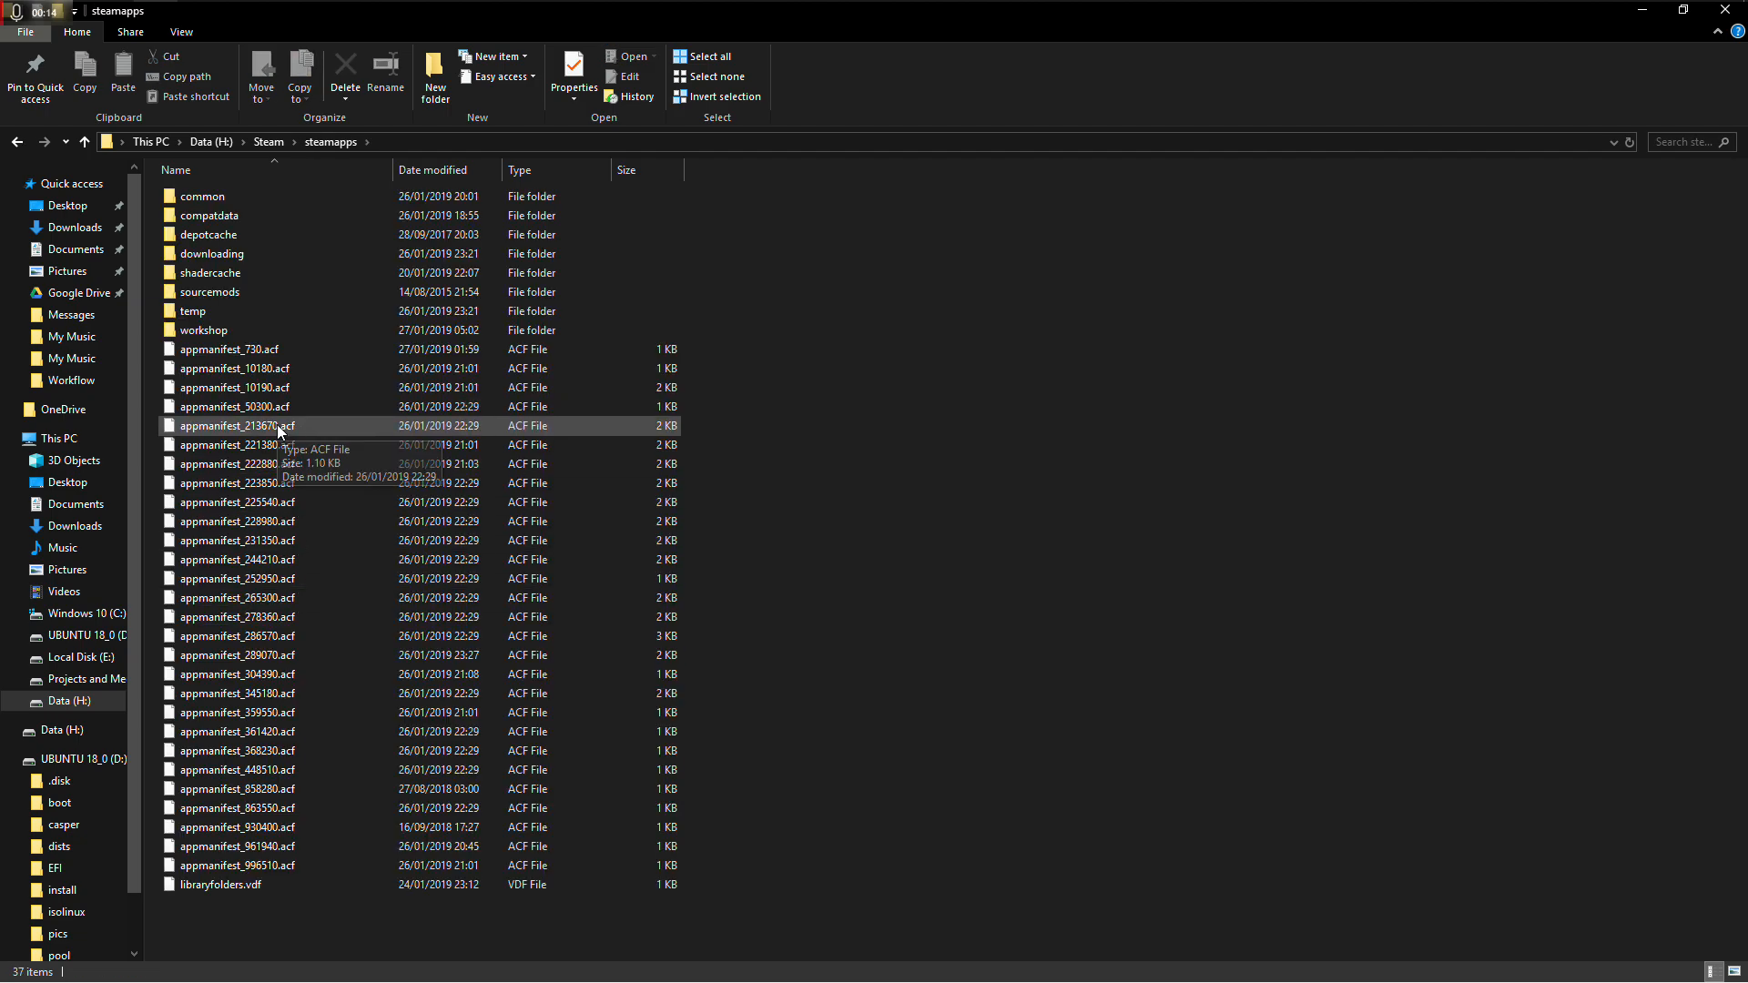
pyautogui.doubleClick(203, 197)
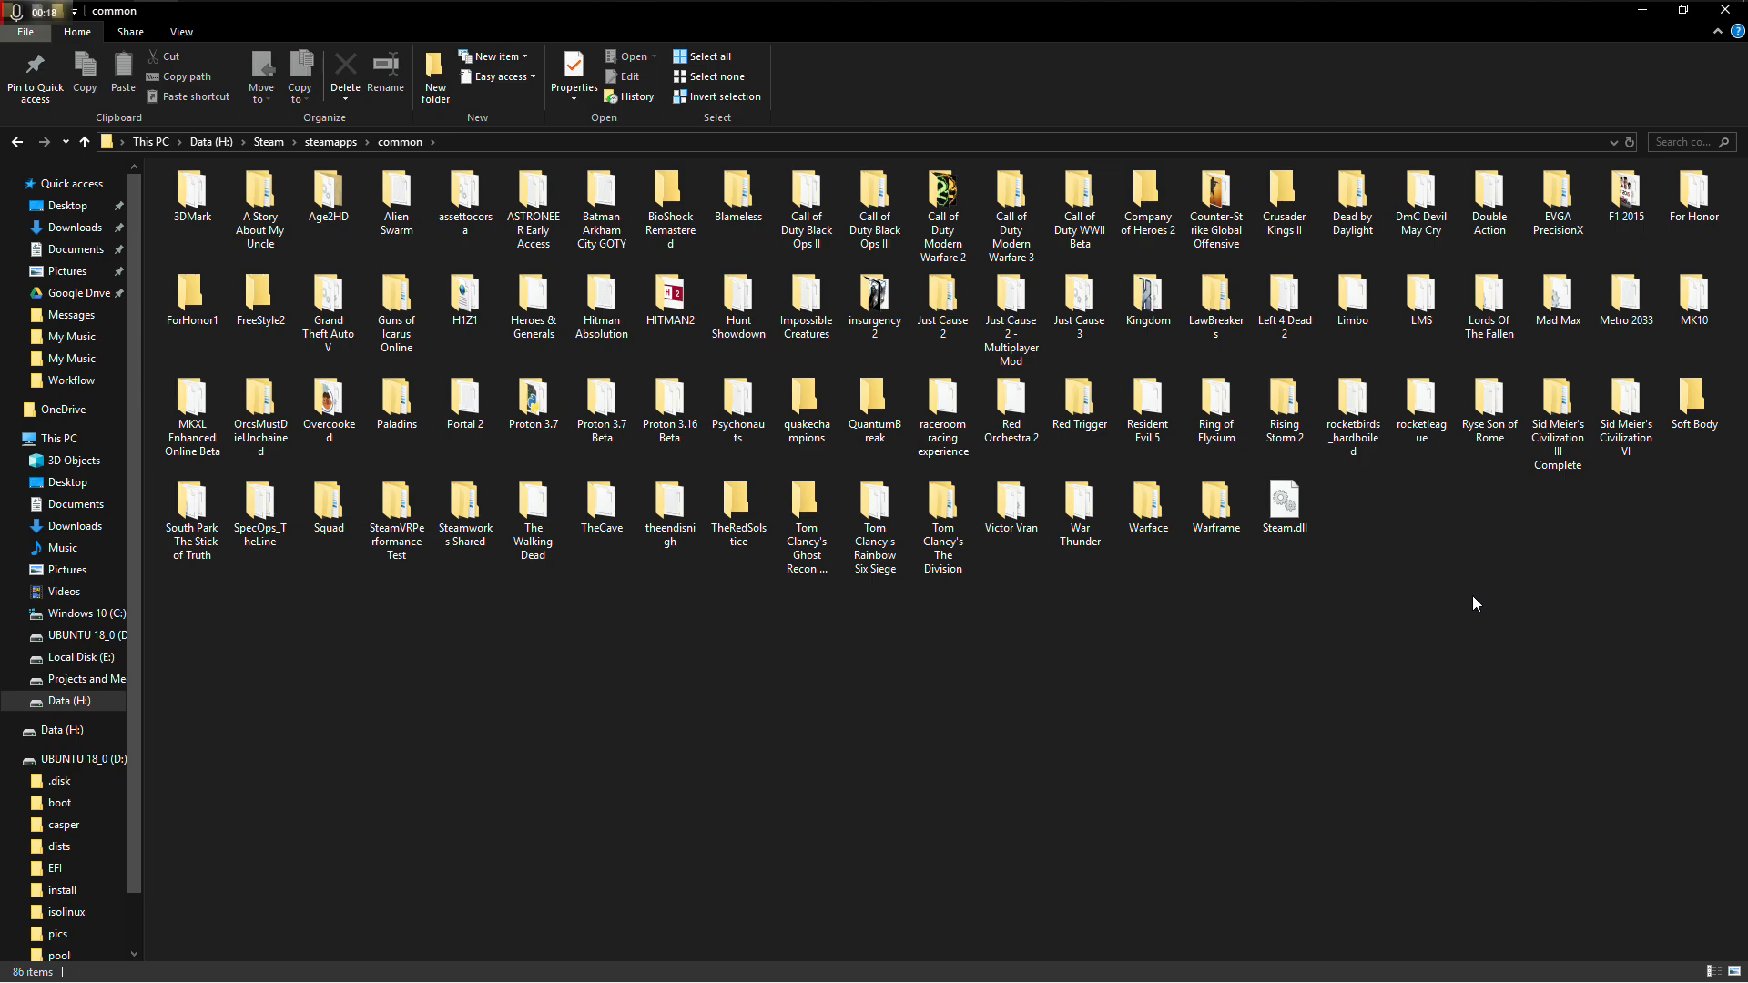
pyautogui.moveTo(1092, 677)
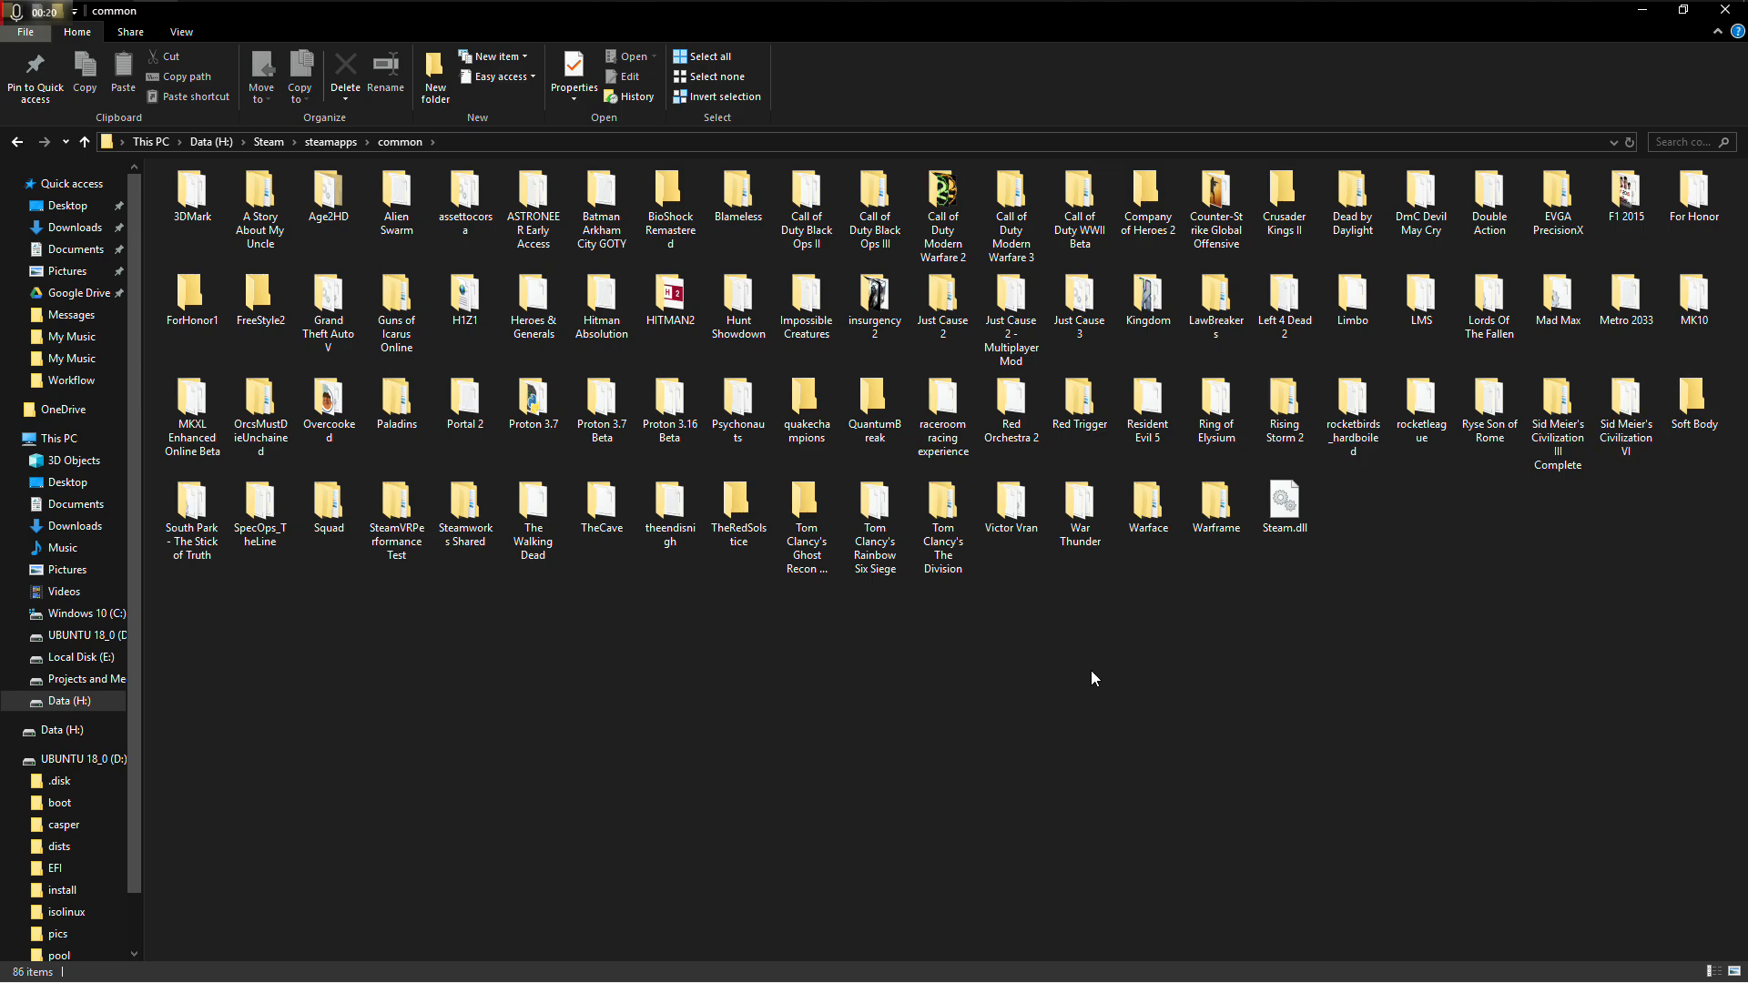
pyautogui.doubleClick(874, 513)
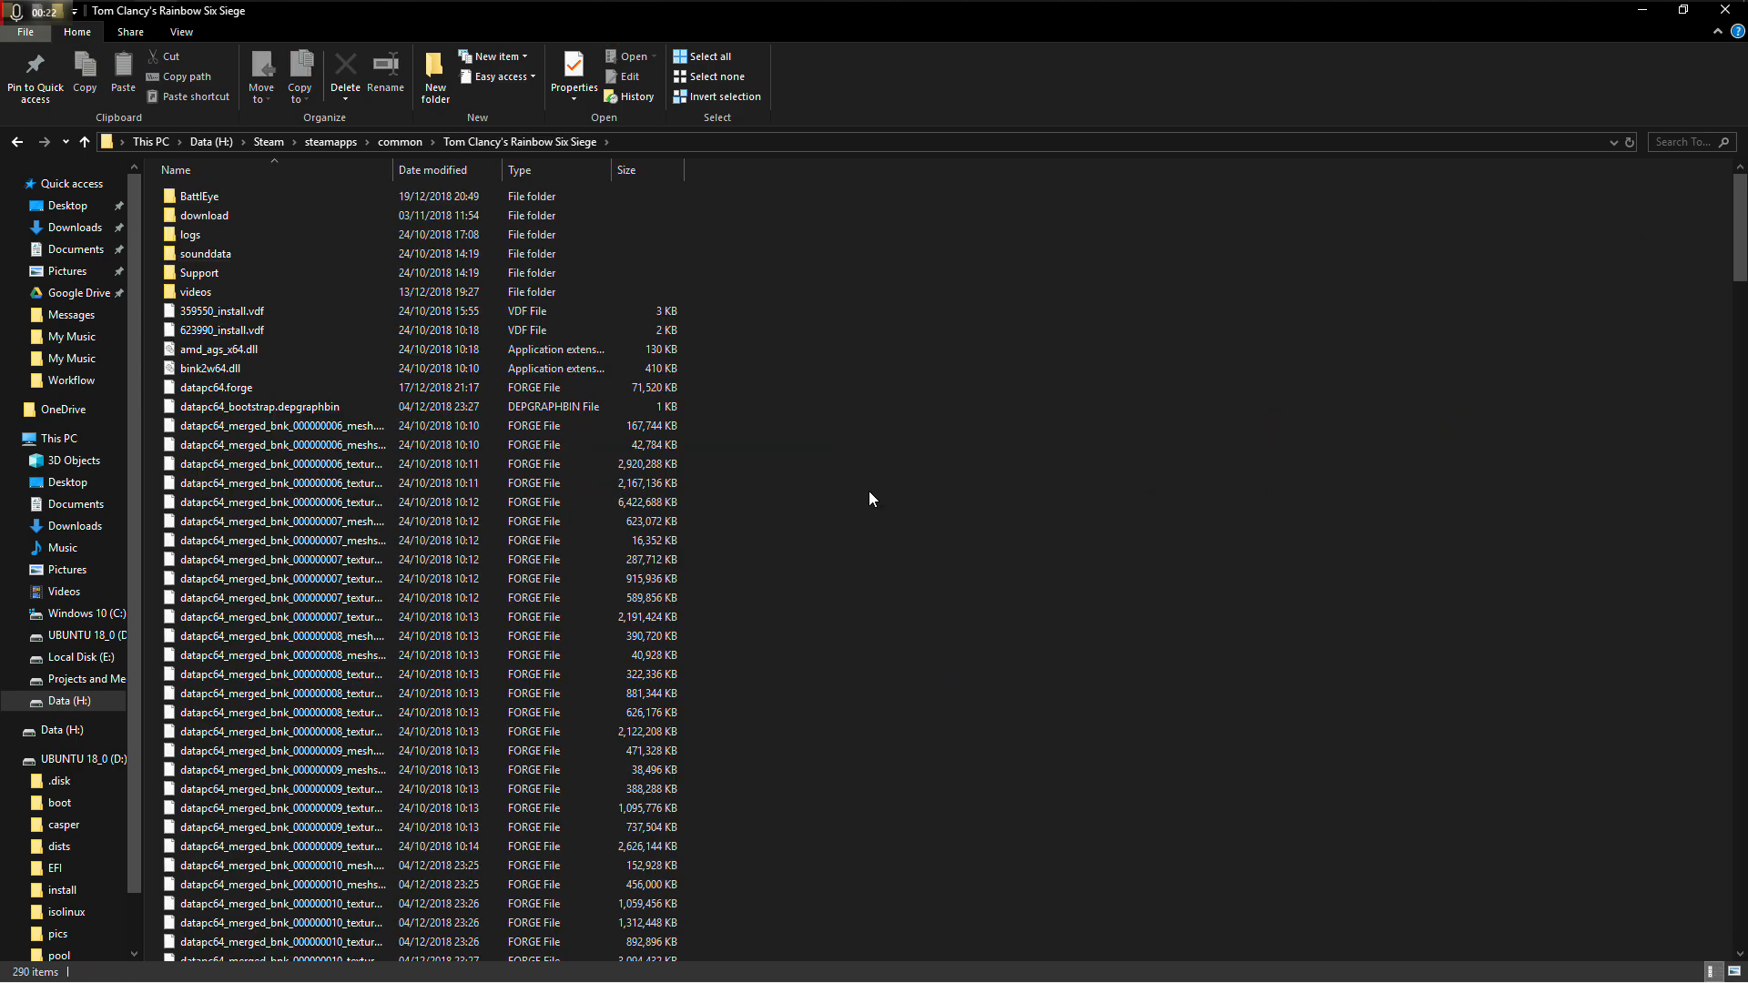
pyautogui.doubleClick(198, 195)
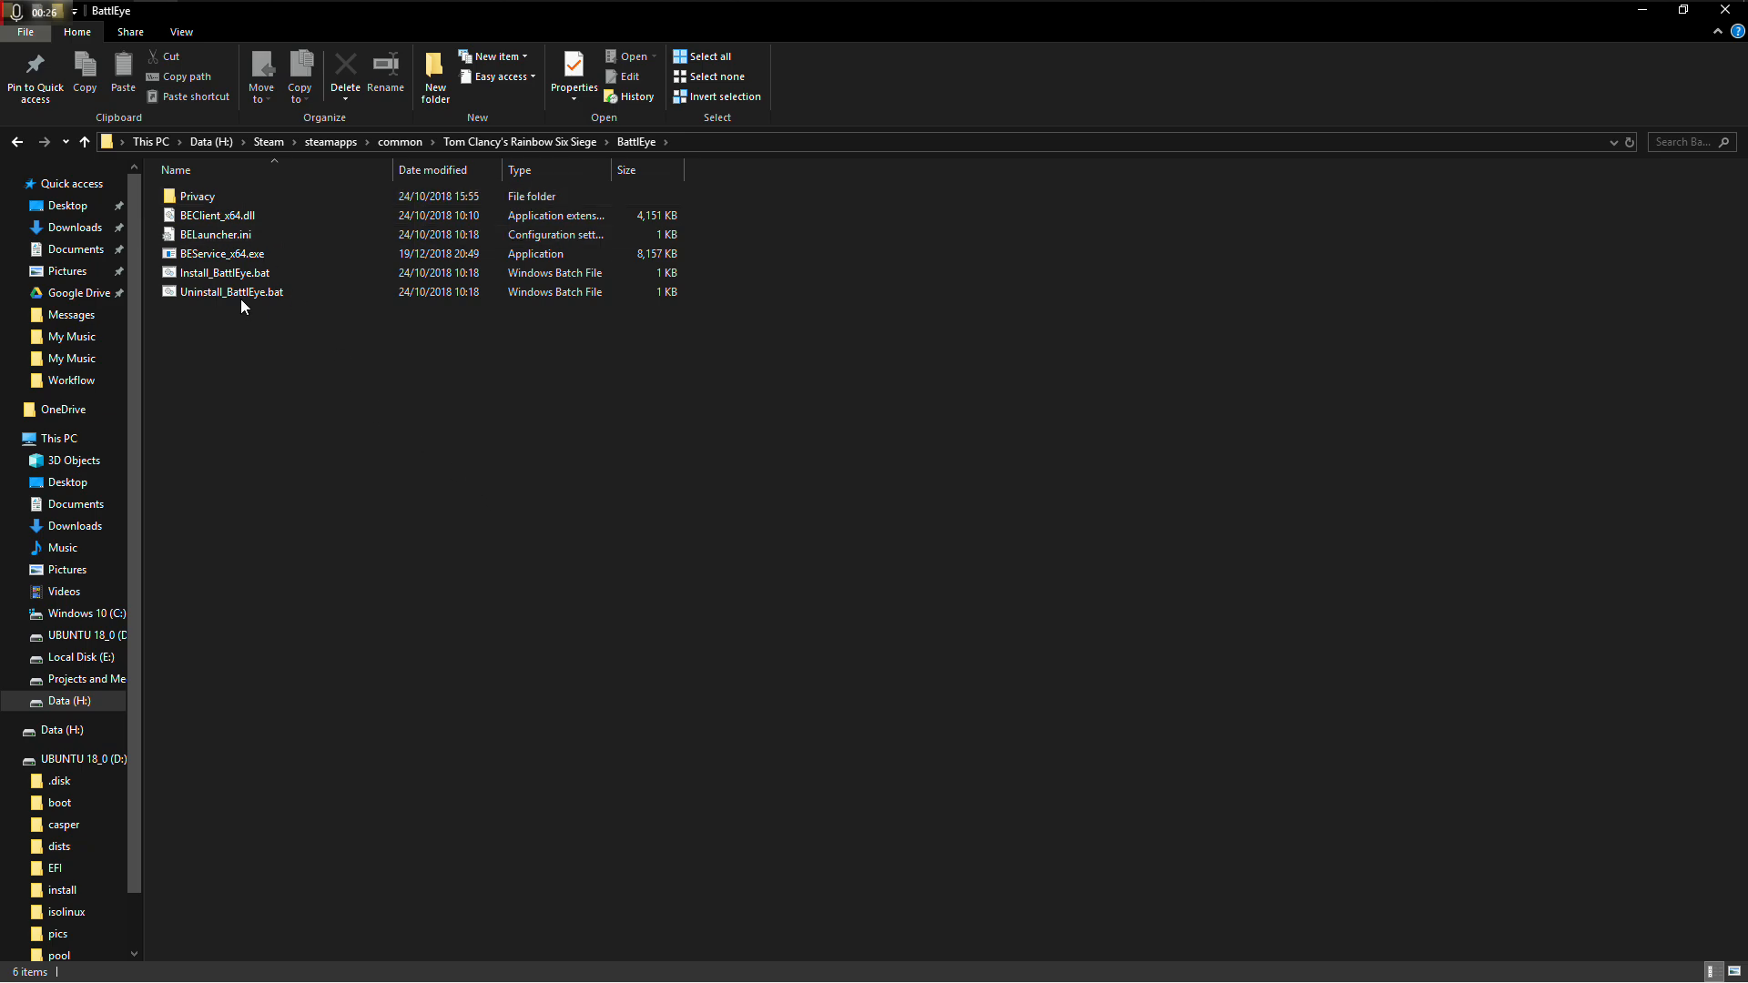
pyautogui.click(232, 292)
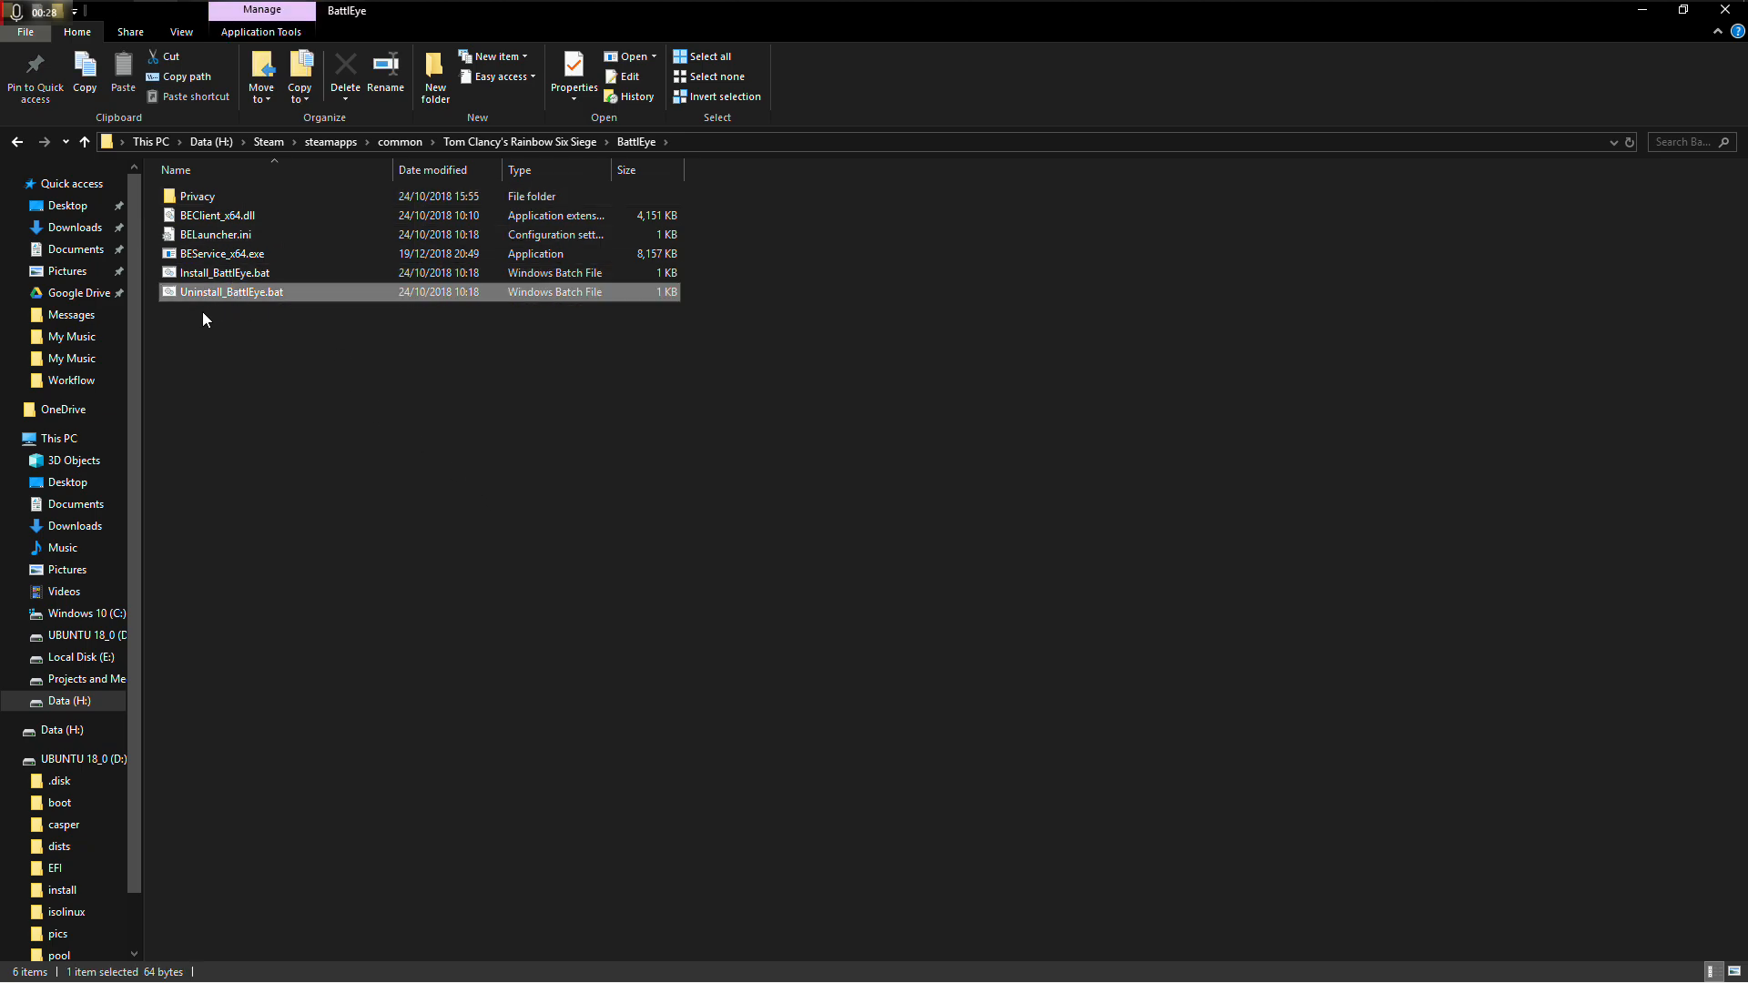
pyautogui.moveTo(231, 293)
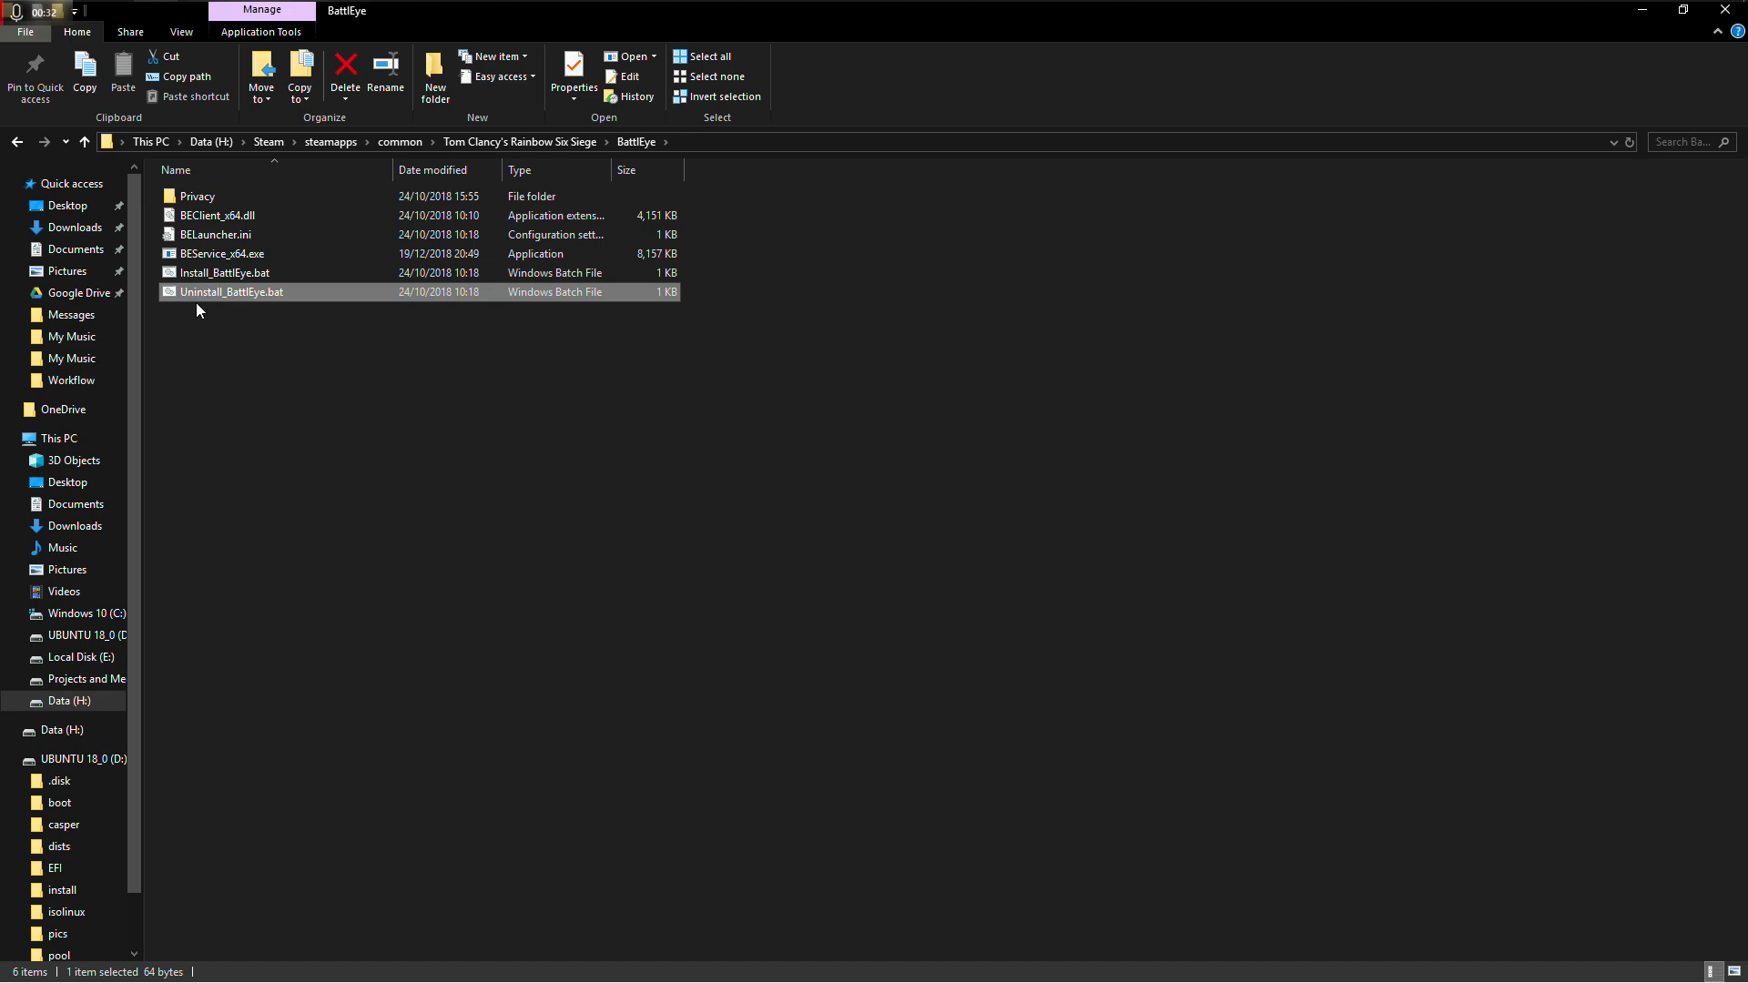
pyautogui.moveTo(181, 303)
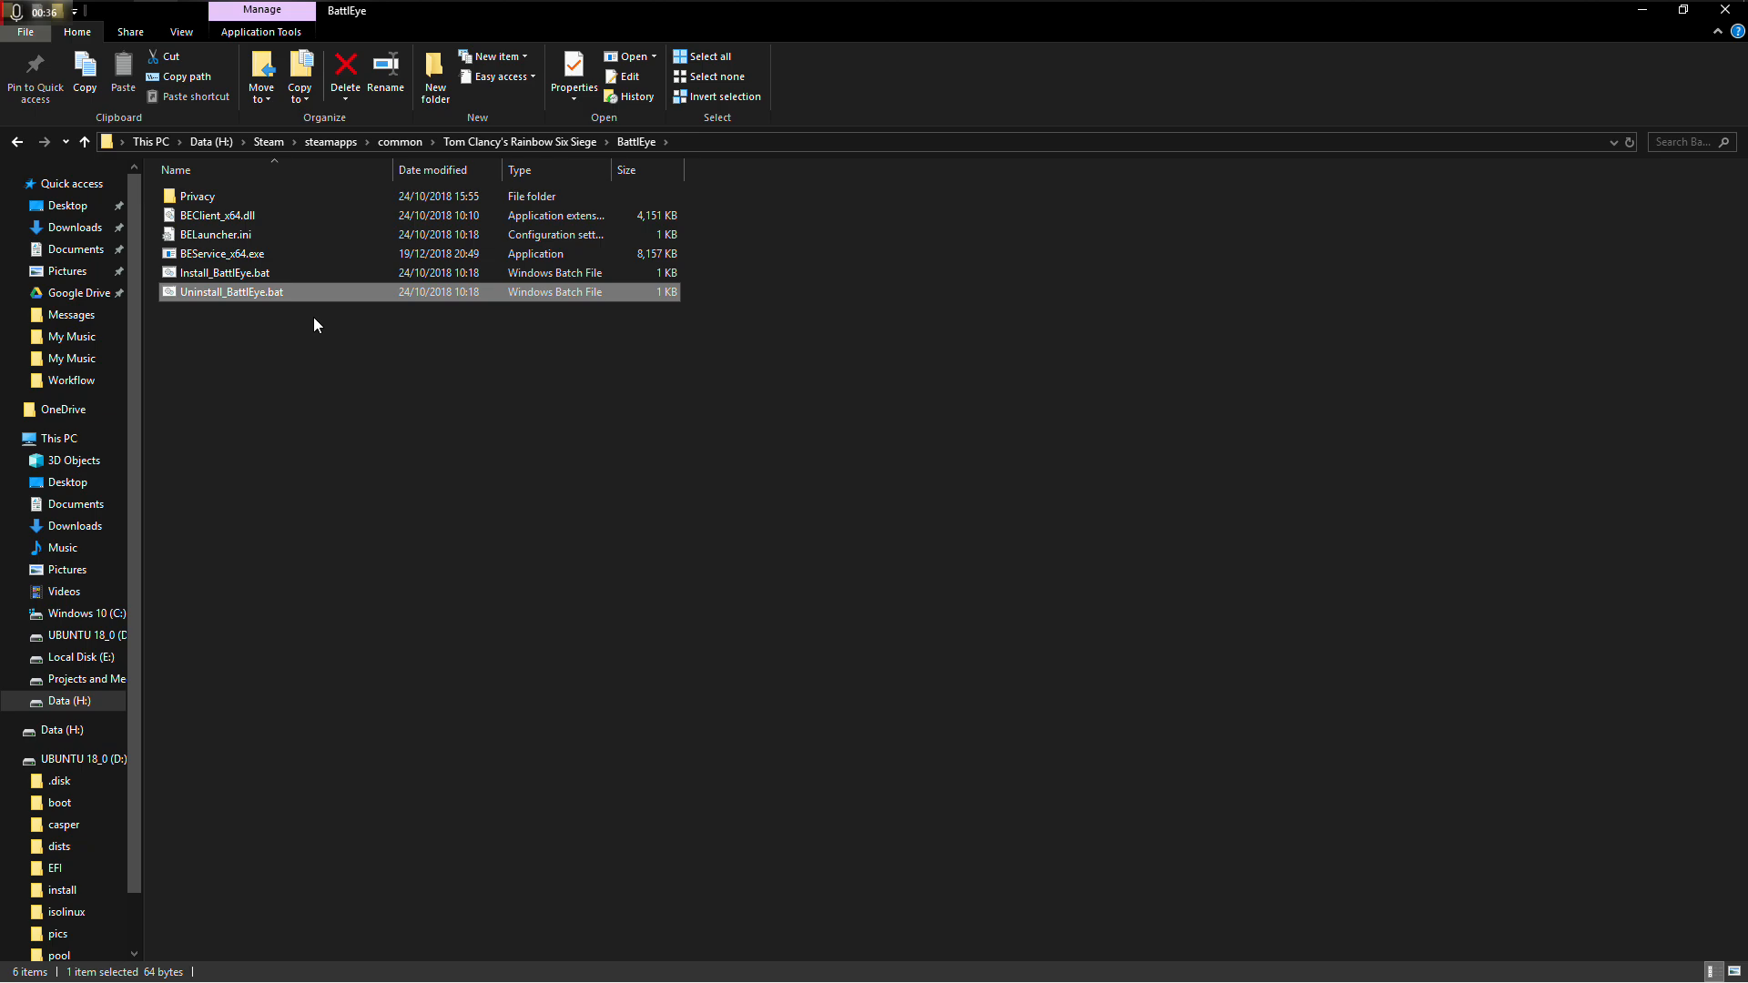
pyautogui.moveTo(244, 324)
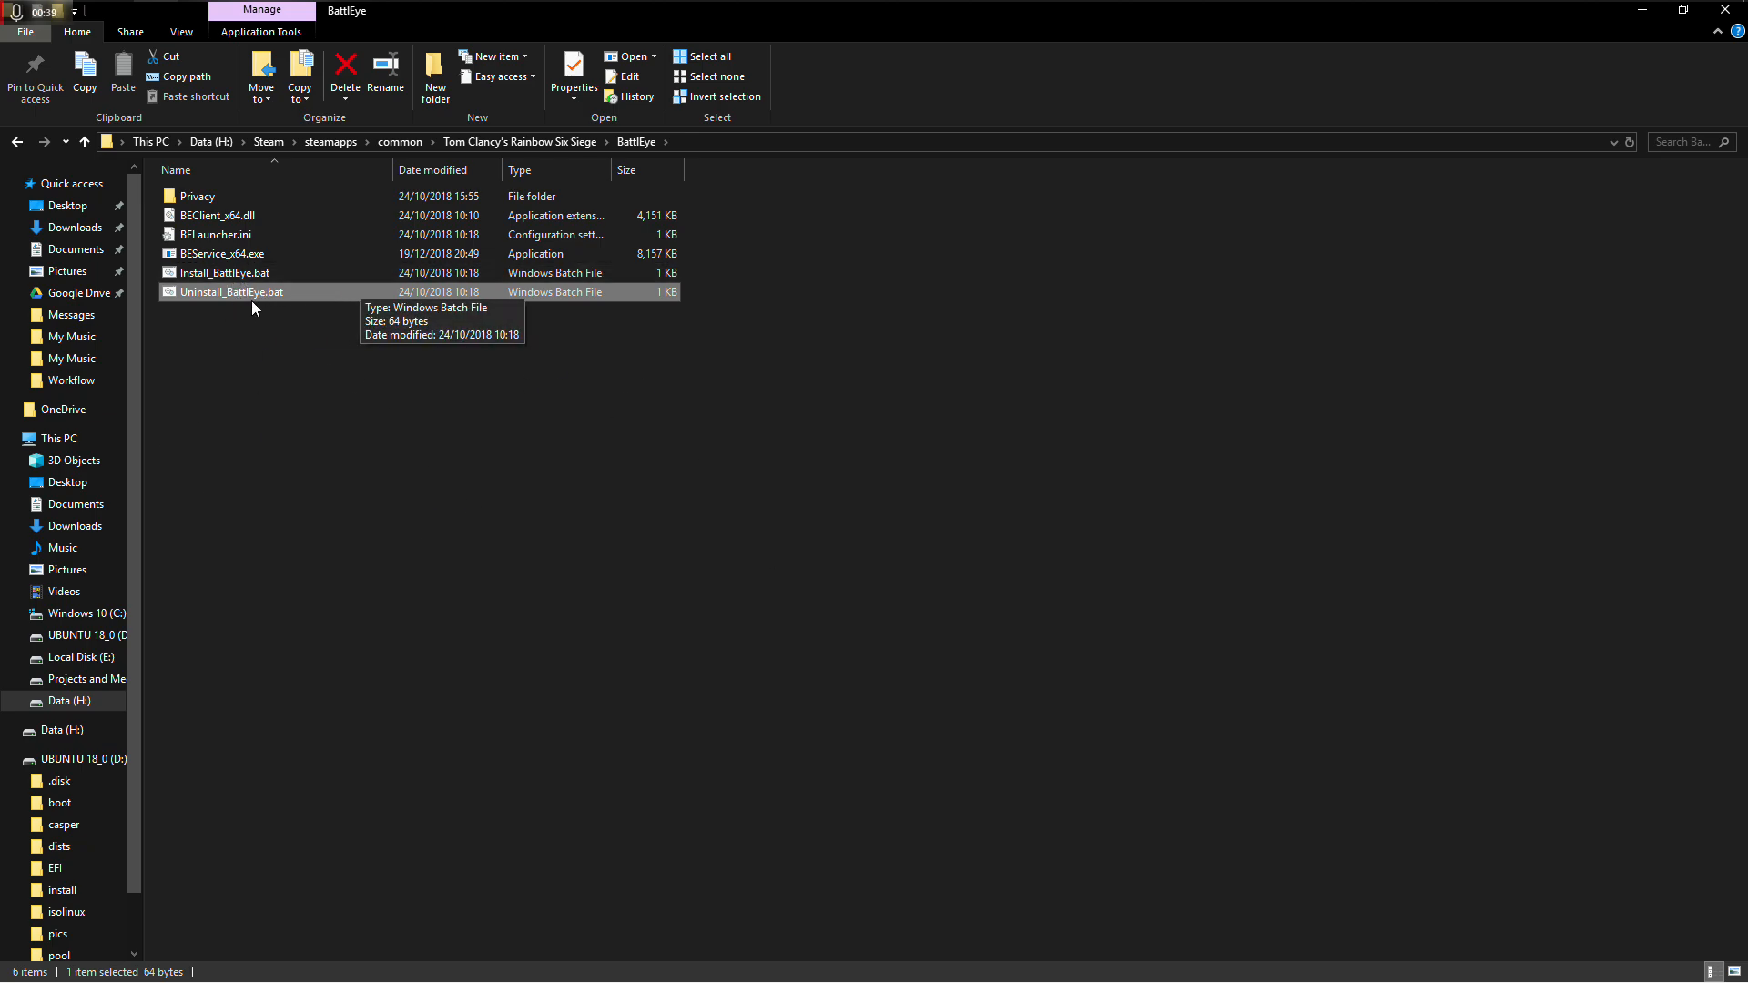
pyautogui.rightClick(226, 273)
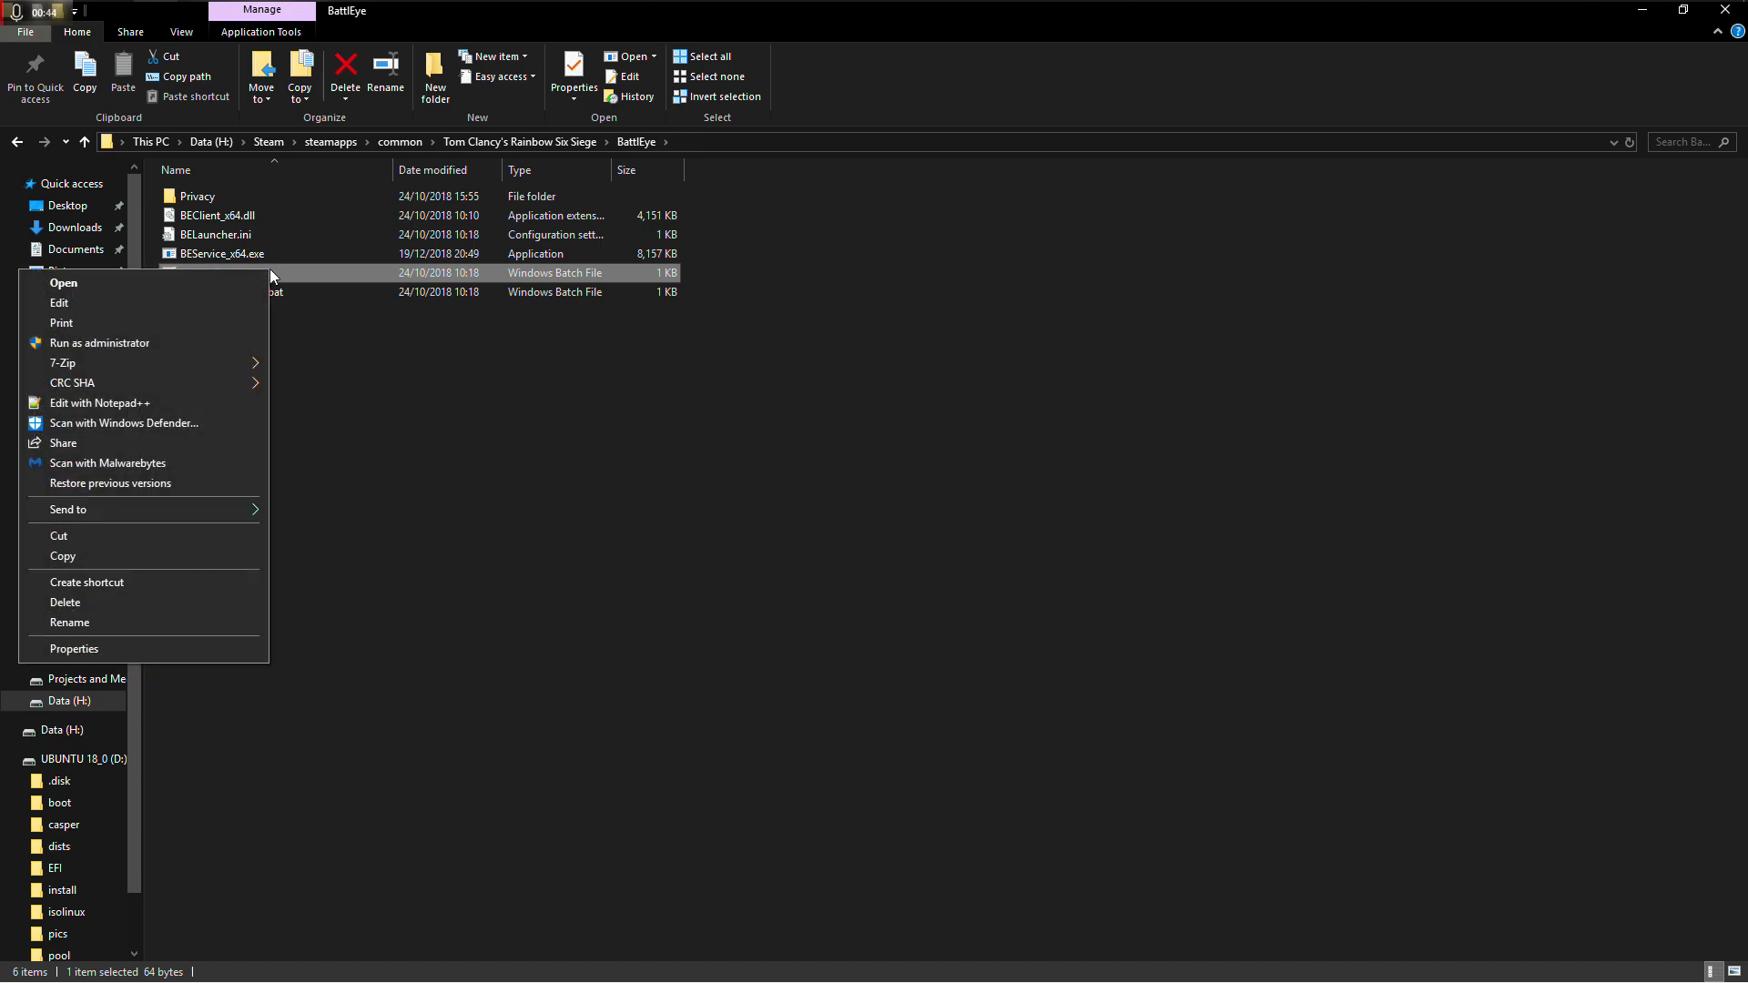
pyautogui.moveTo(100, 343)
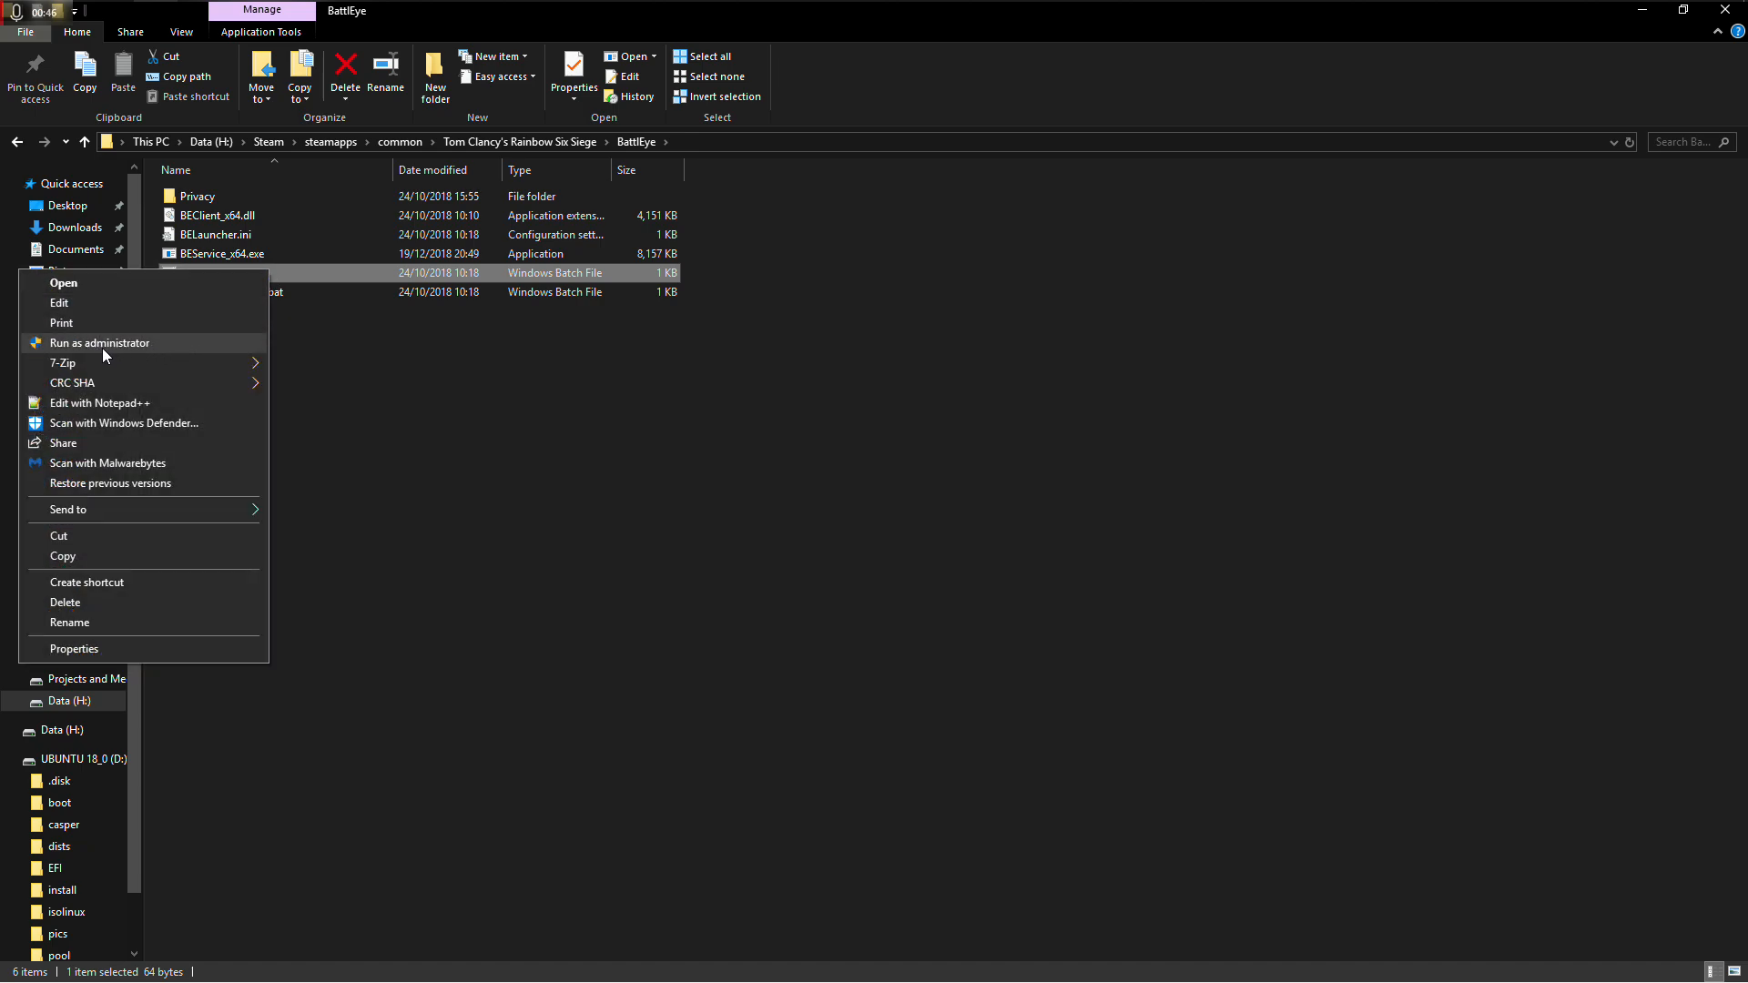
pyautogui.moveTo(452, 282)
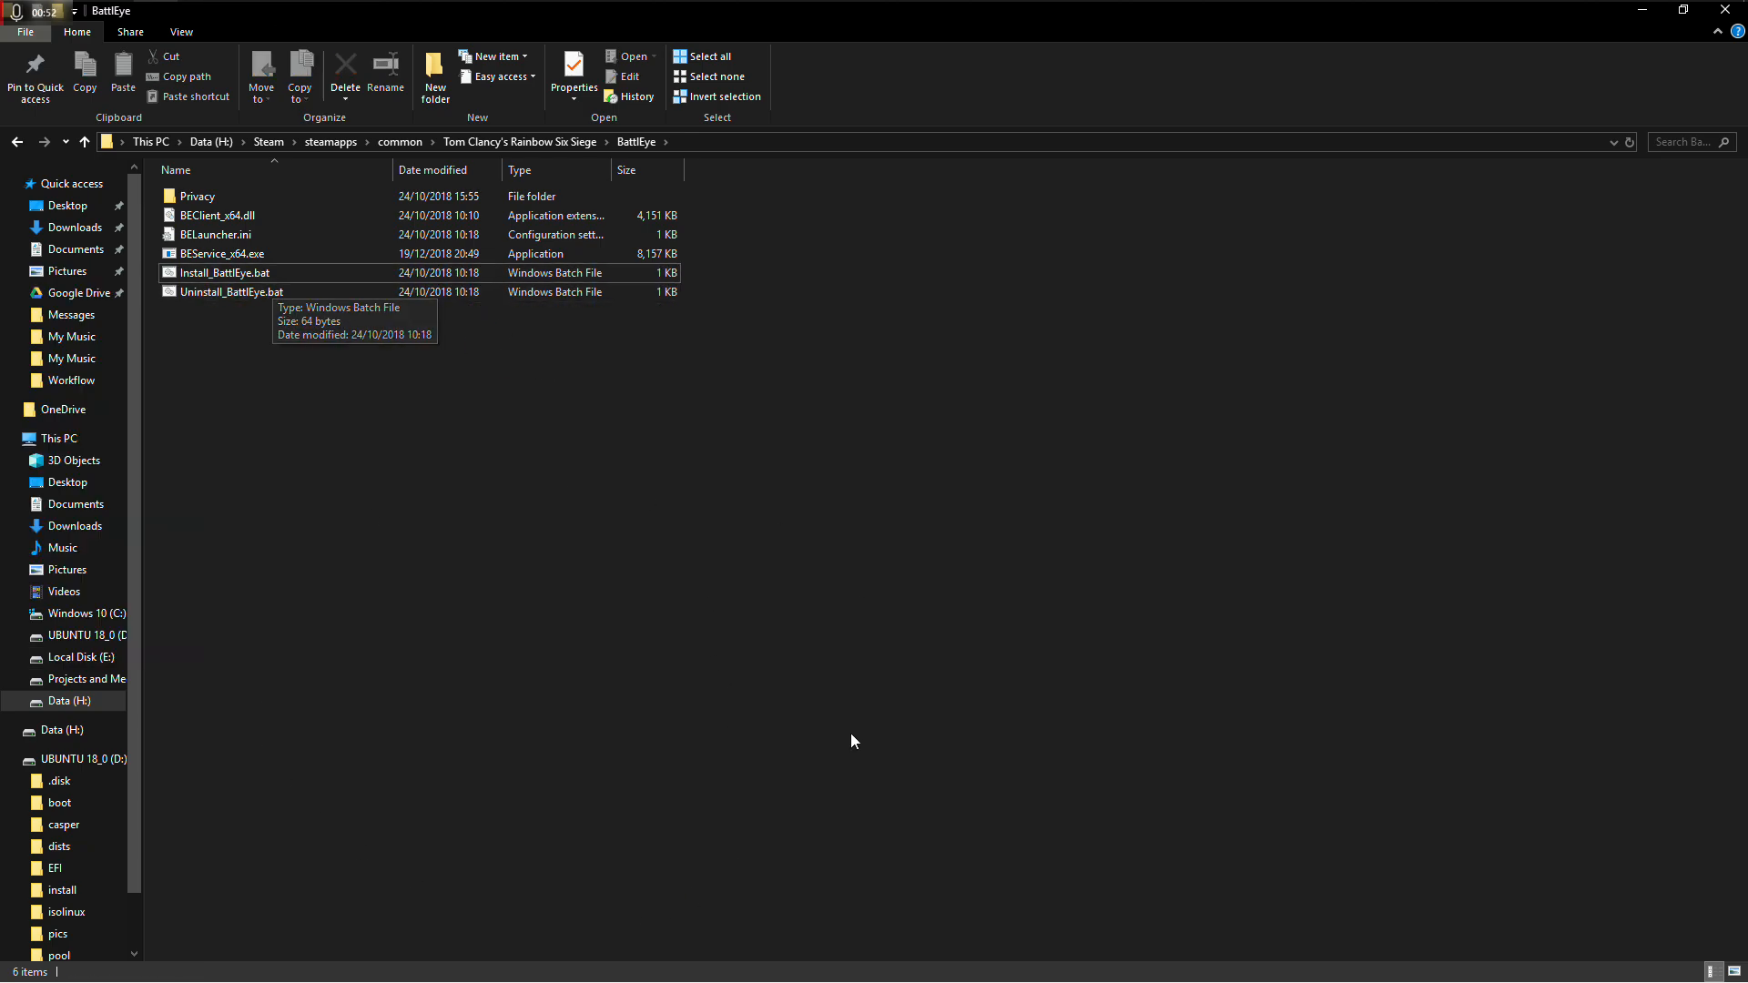
pyautogui.moveTo(949, 389)
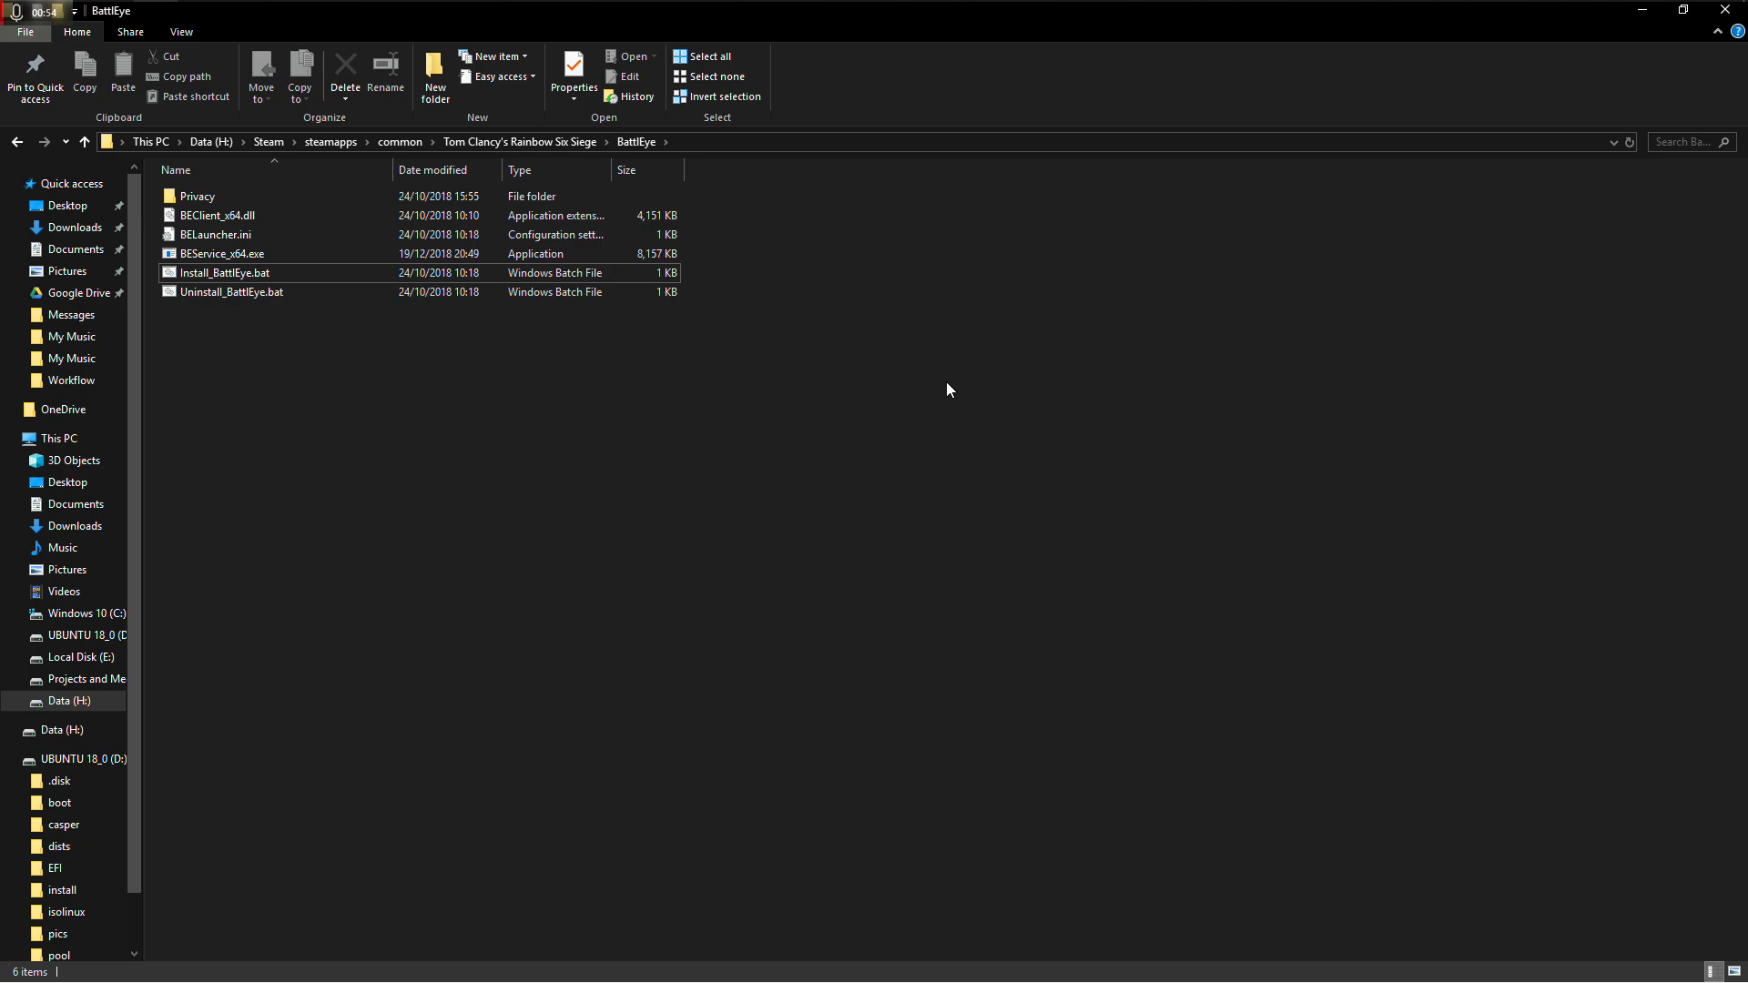
# Run Install_BattlEye.bat as administrator
pyautogui.click(219, 254)
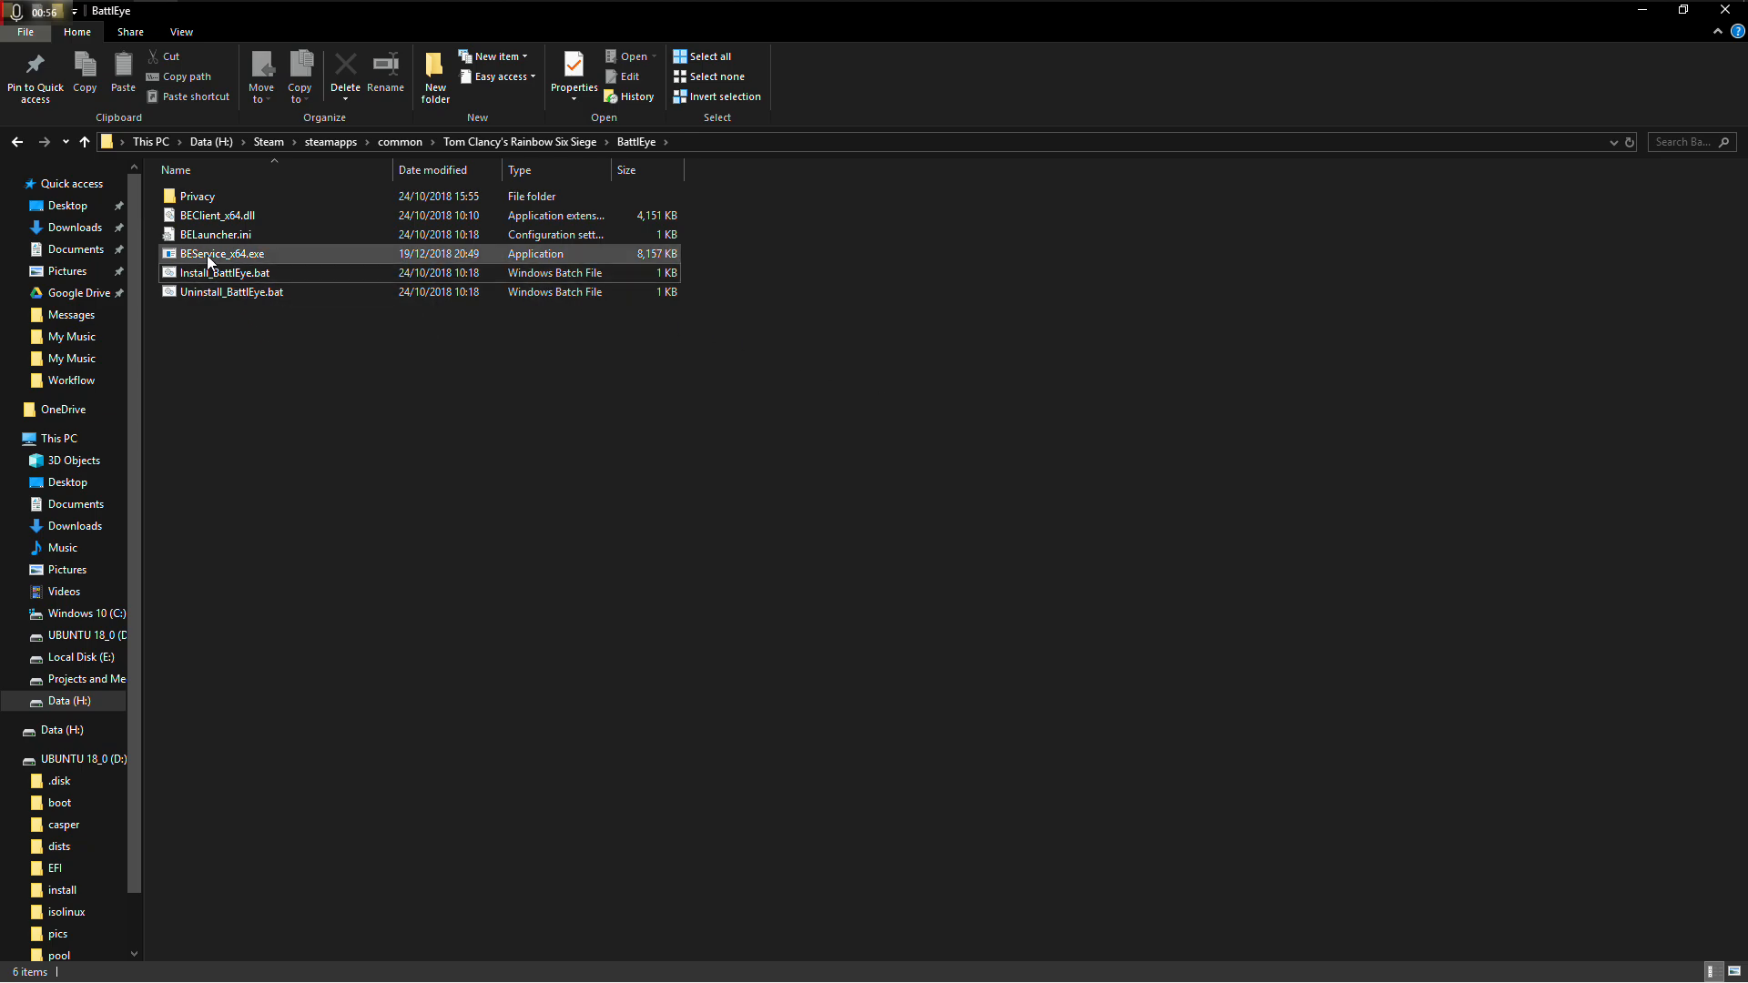
# Set BEService_x64.exe's Compatibility tab to run in Windows 7 mode
pyautogui.click(222, 253)
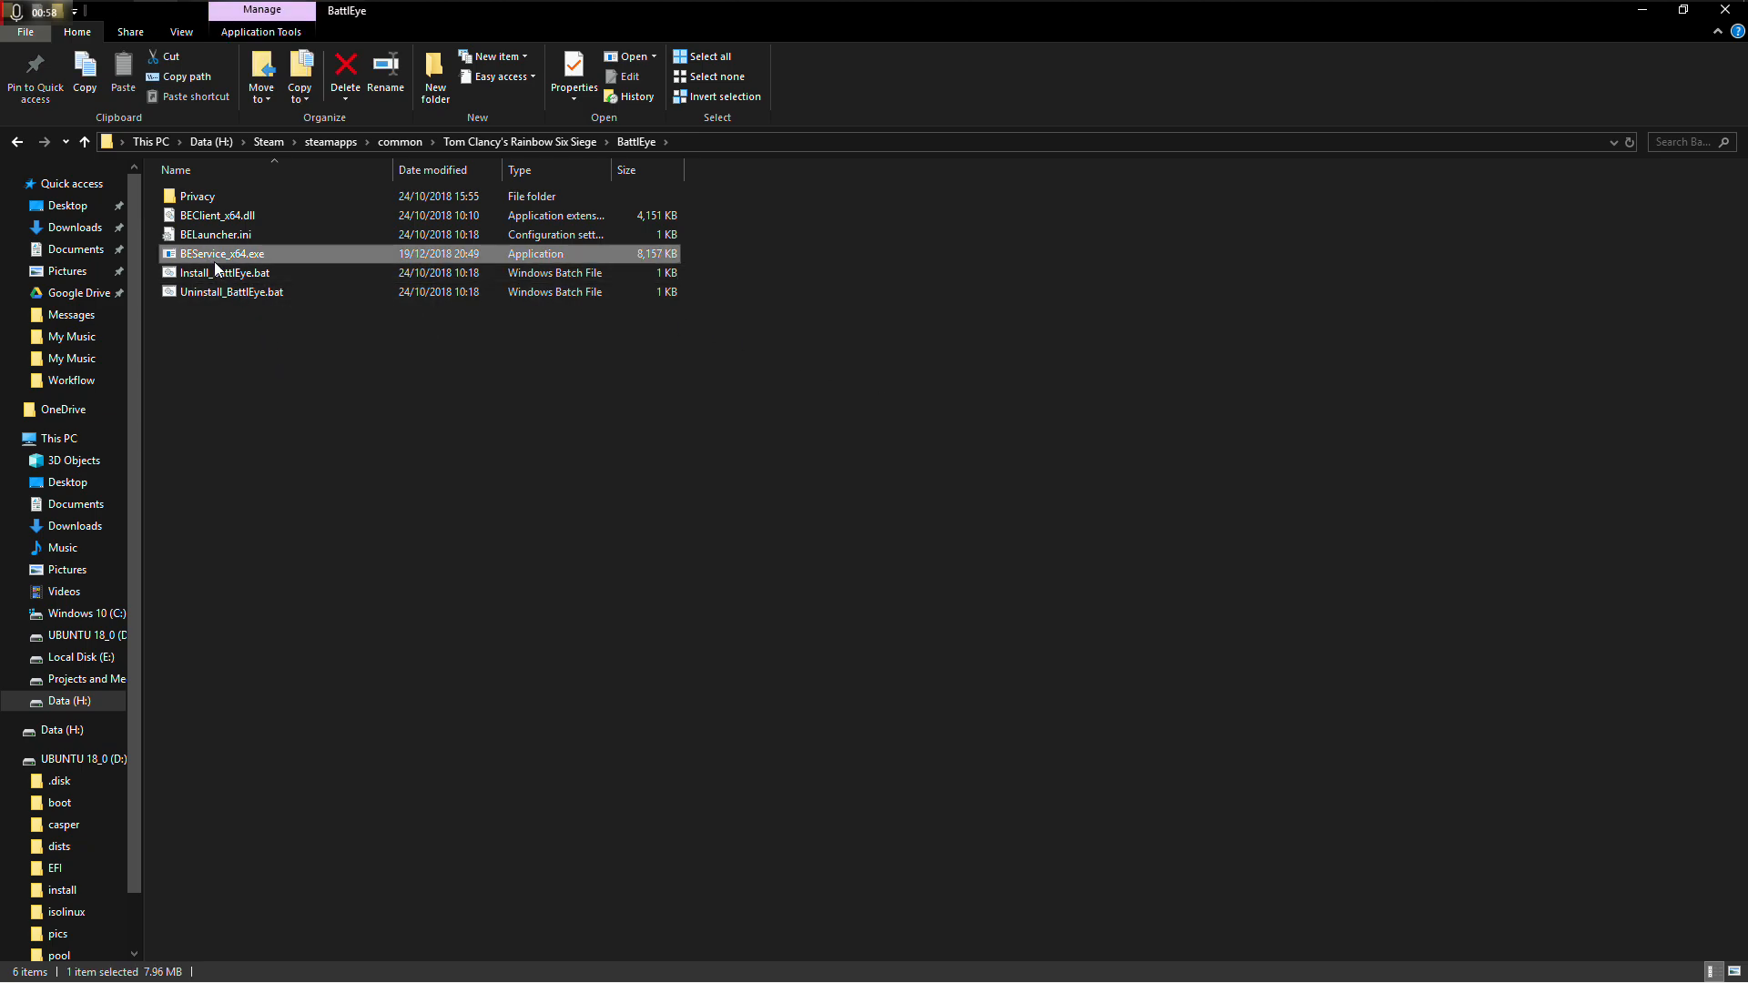
pyautogui.click(572, 76)
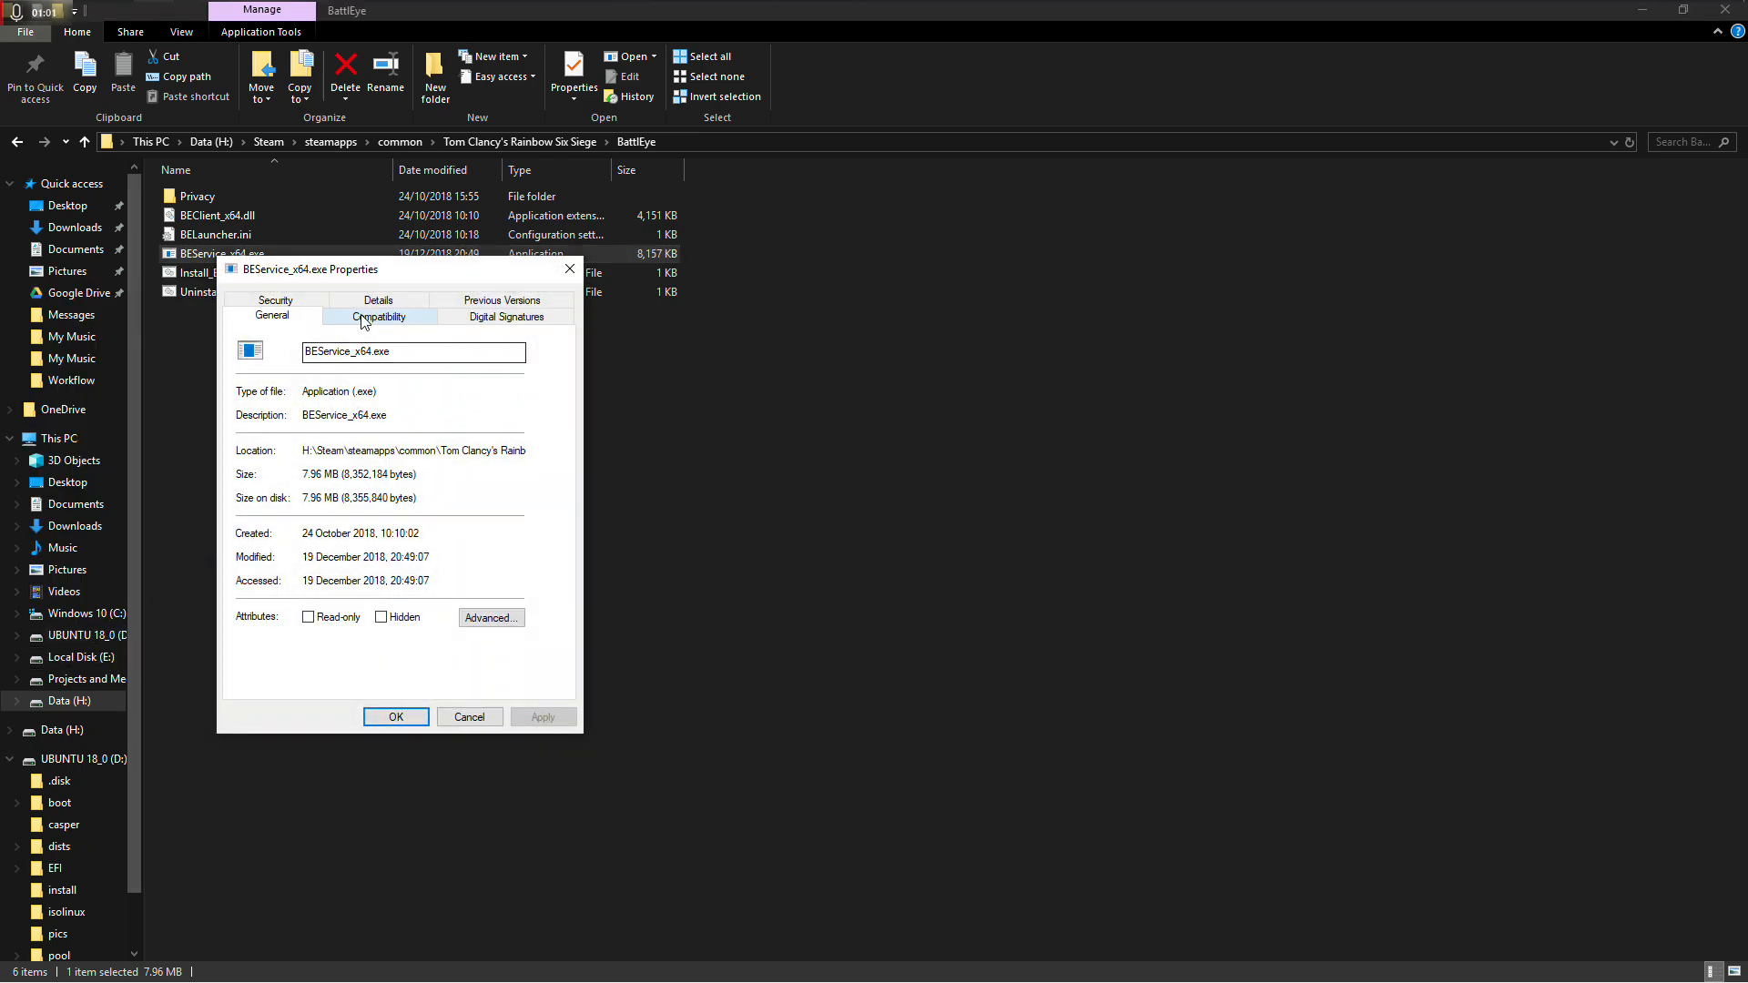
pyautogui.click(378, 317)
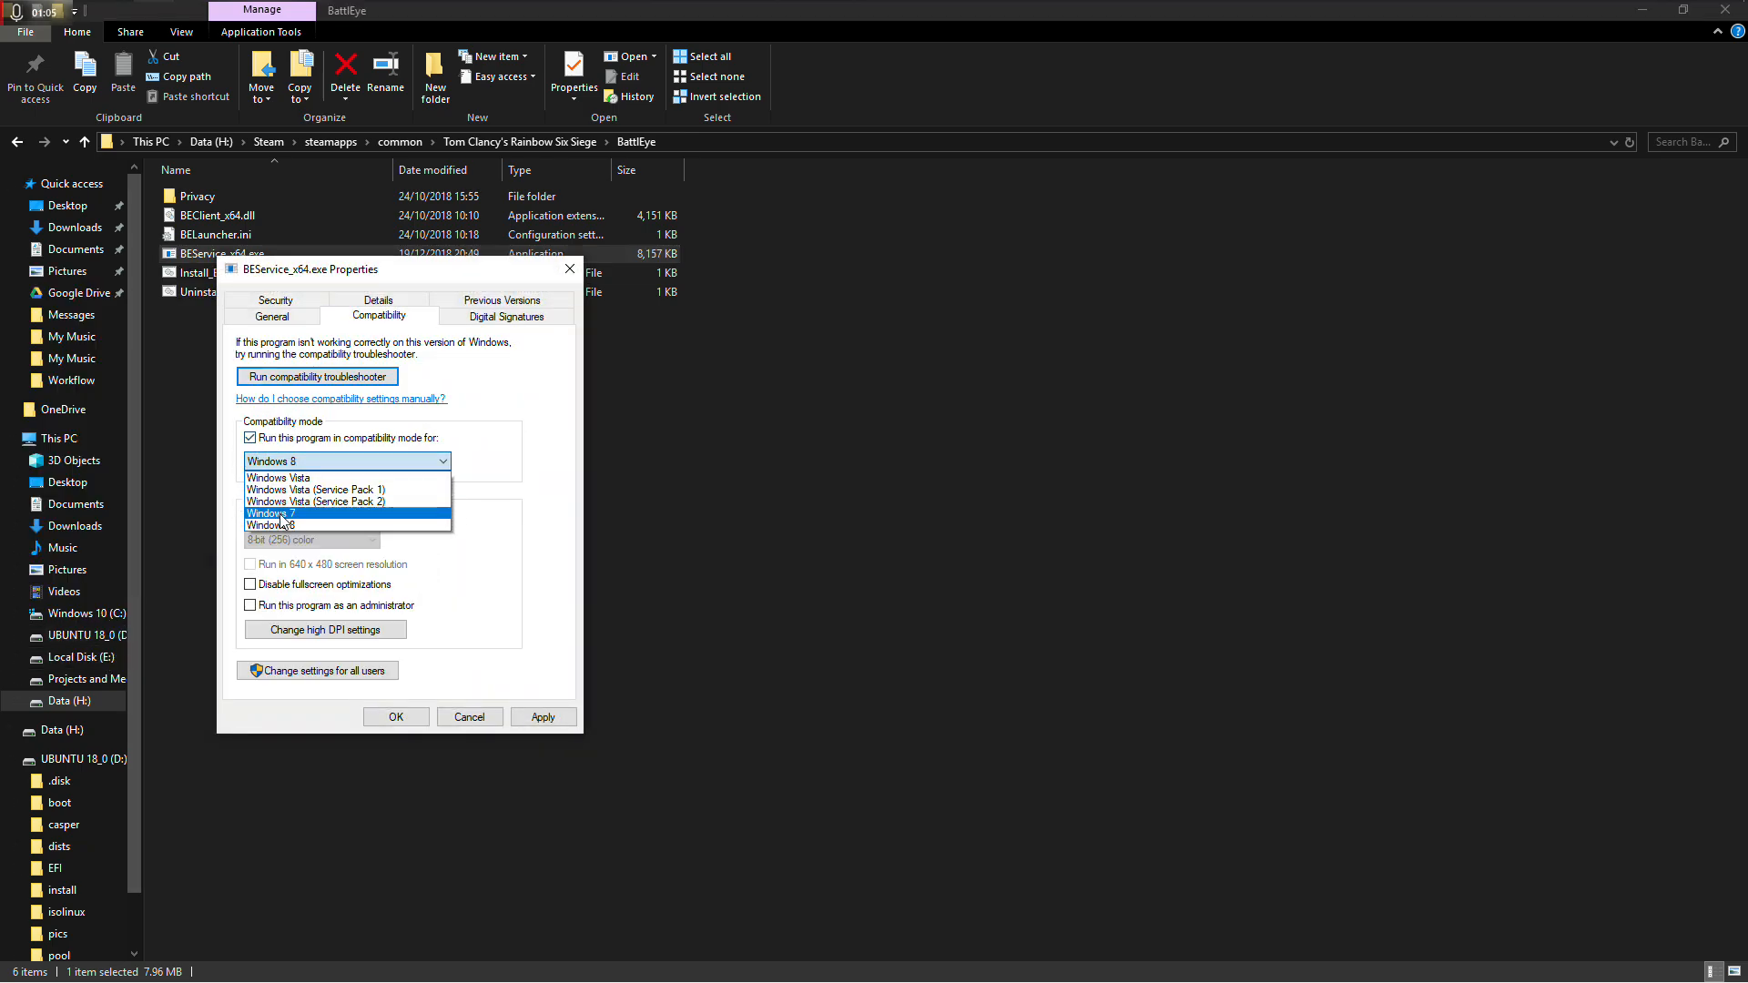
pyautogui.click(271, 513)
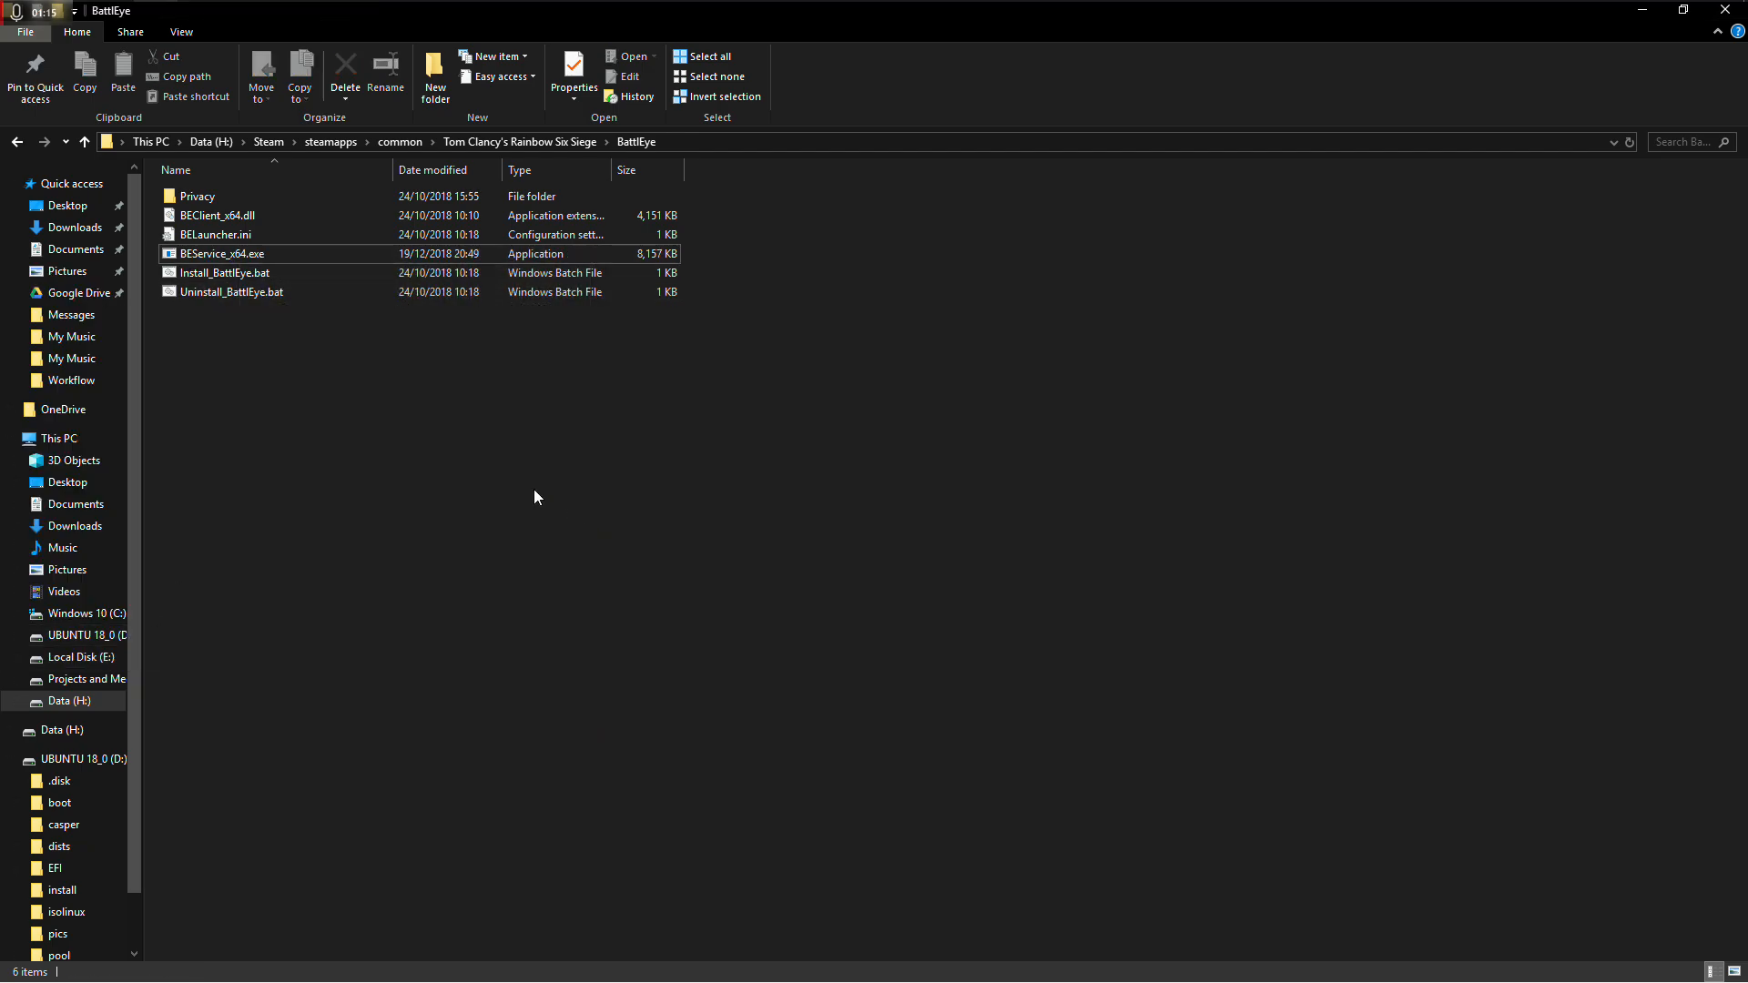
# Reopen BEService_x64.exe Properties to confirm Windows 7 compatibility mode
pyautogui.click(573, 76)
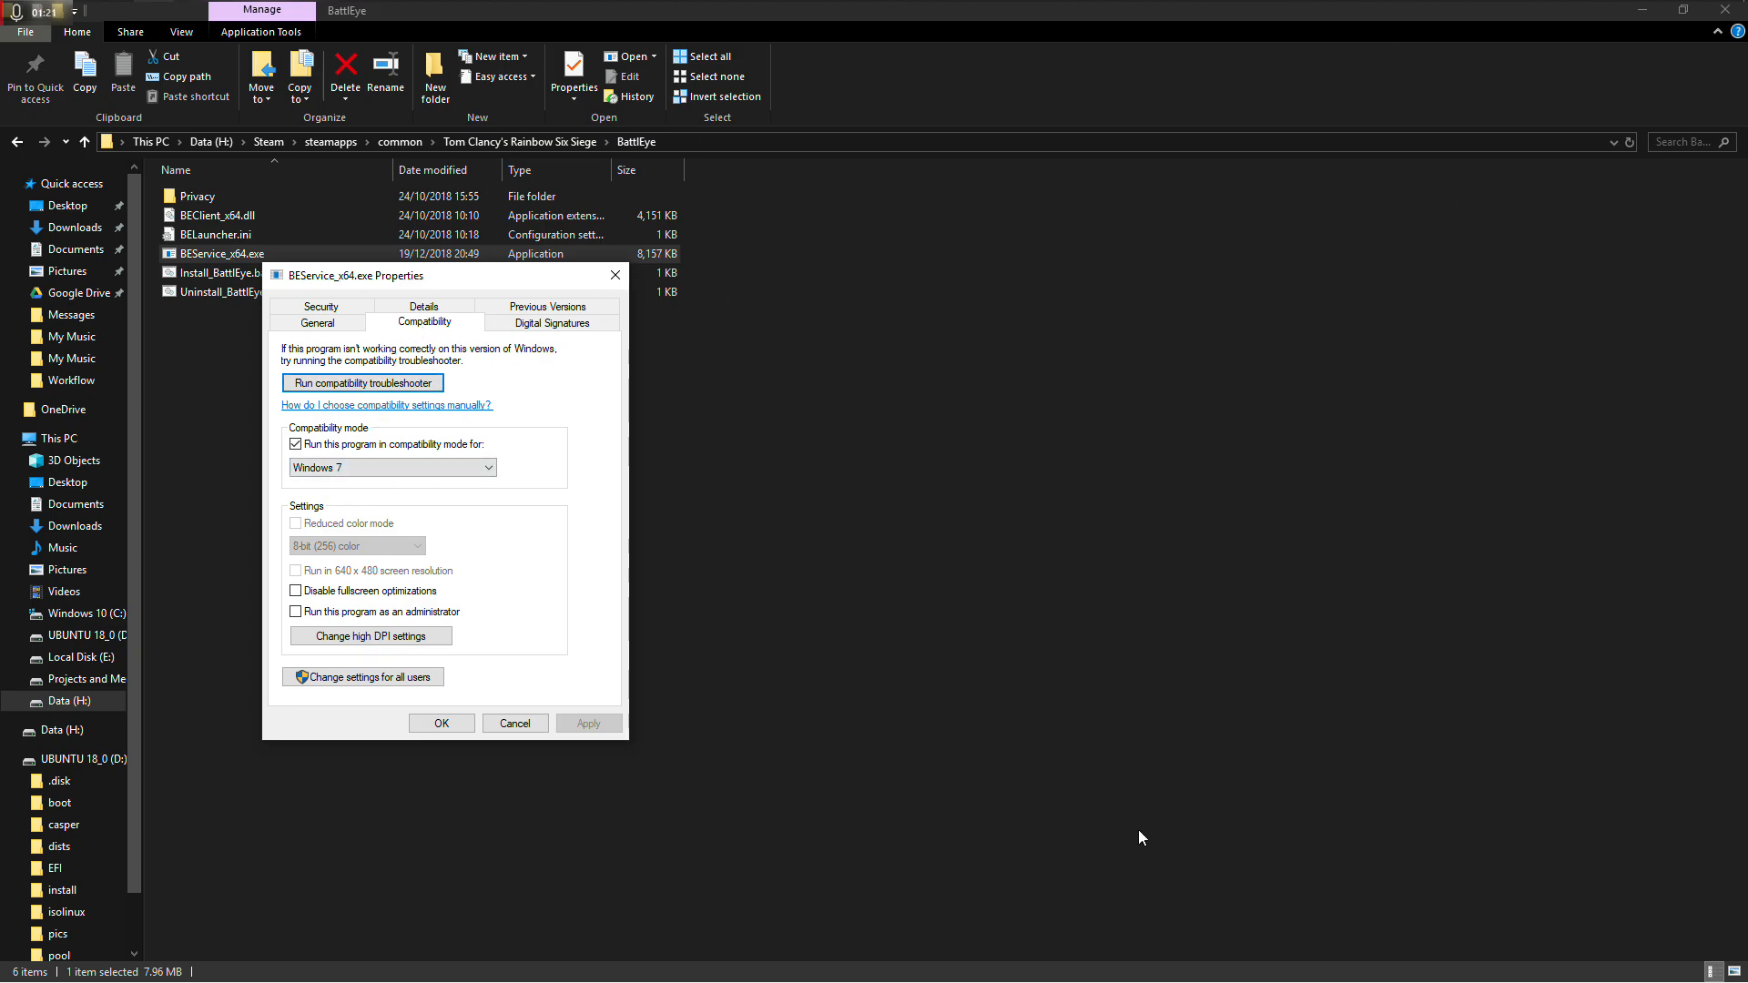
pyautogui.moveTo(530, 532)
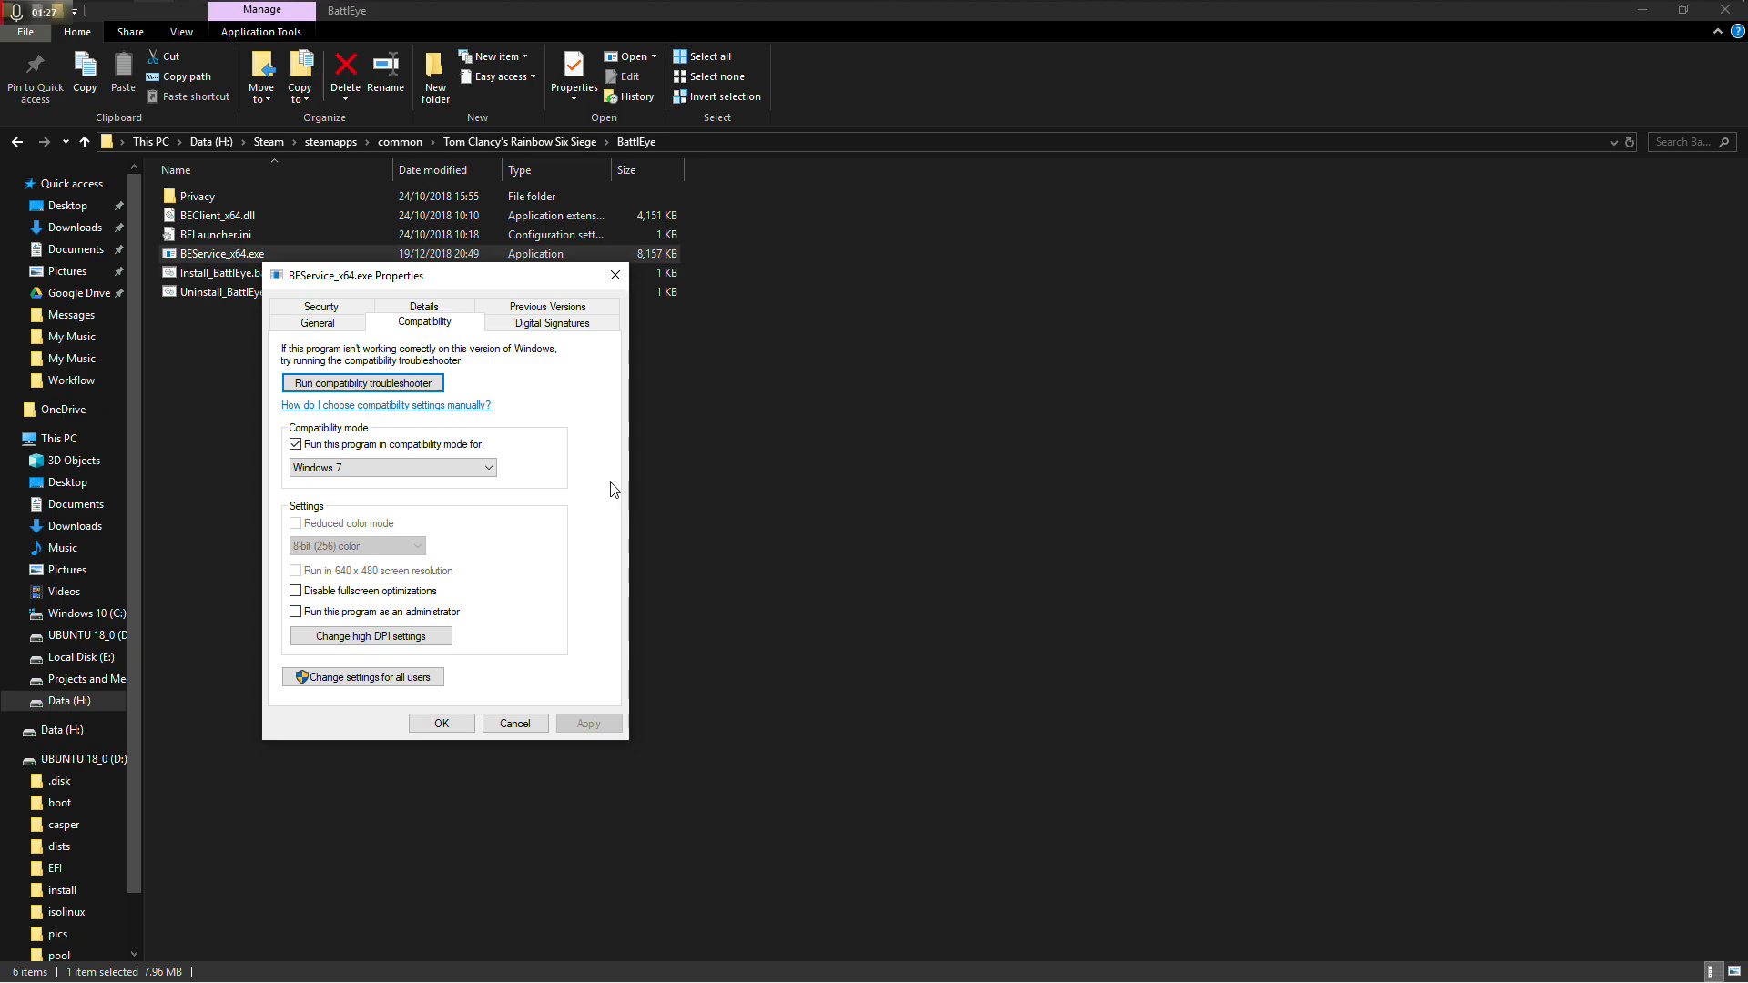
pyautogui.moveTo(546, 491)
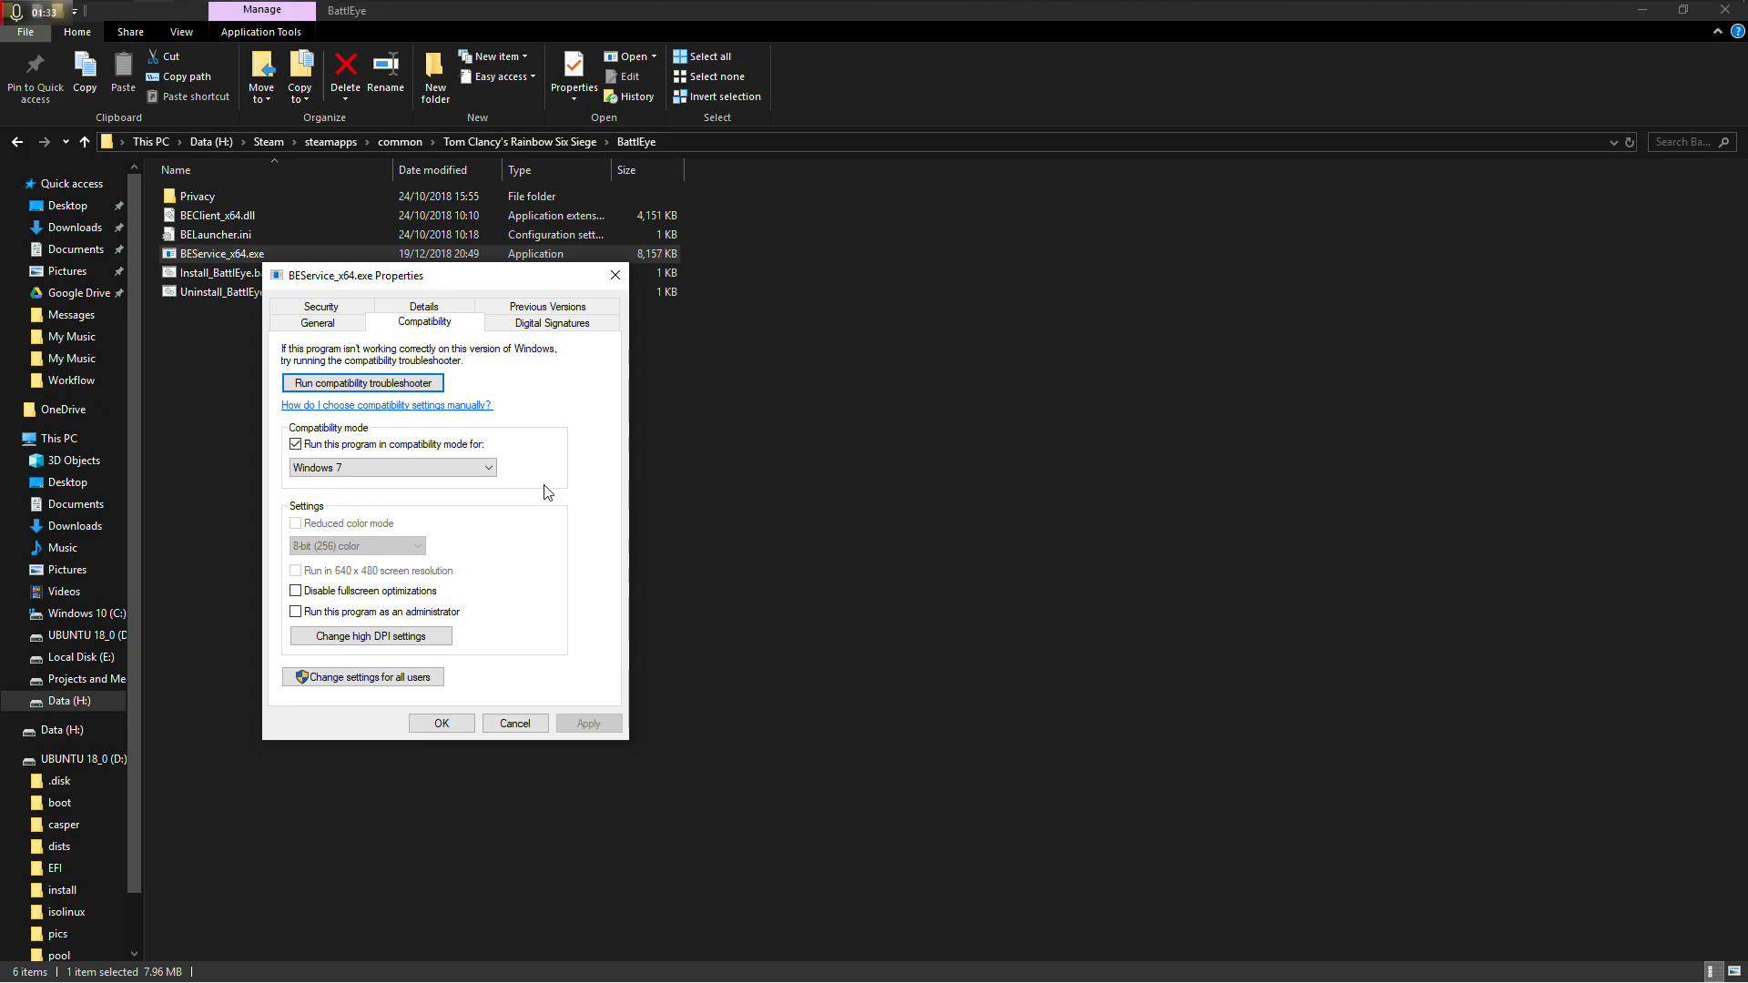
pyautogui.click(391, 467)
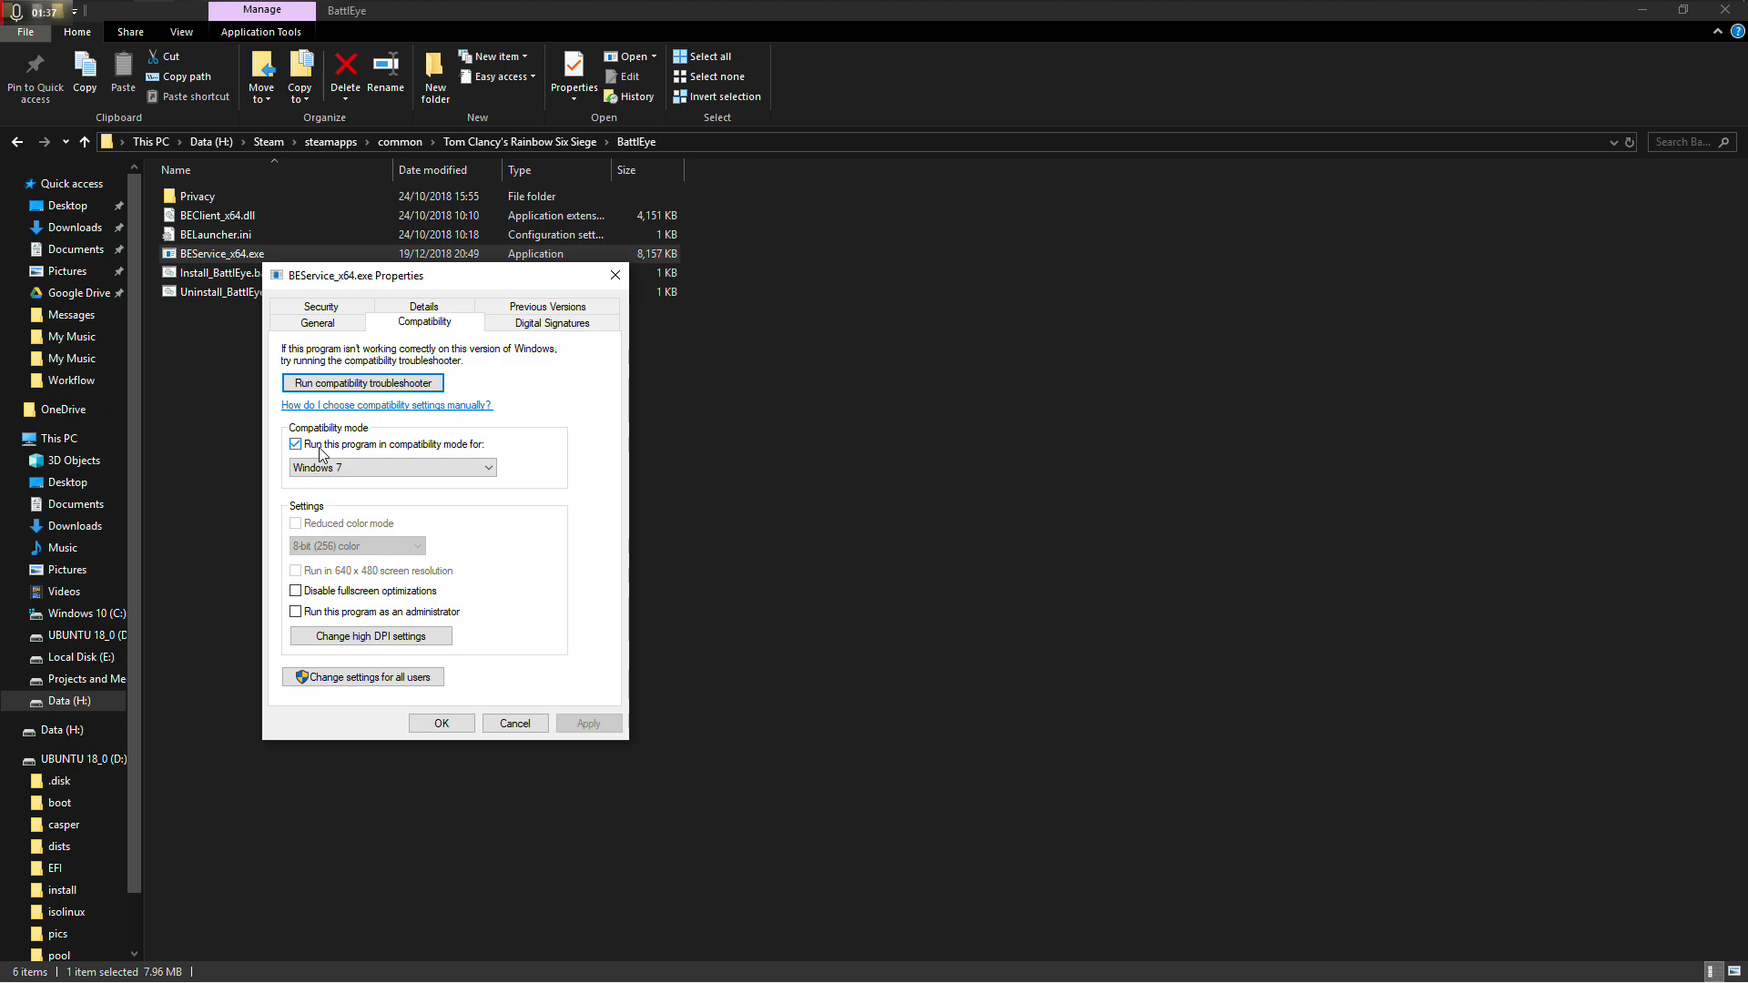
pyautogui.moveTo(384, 451)
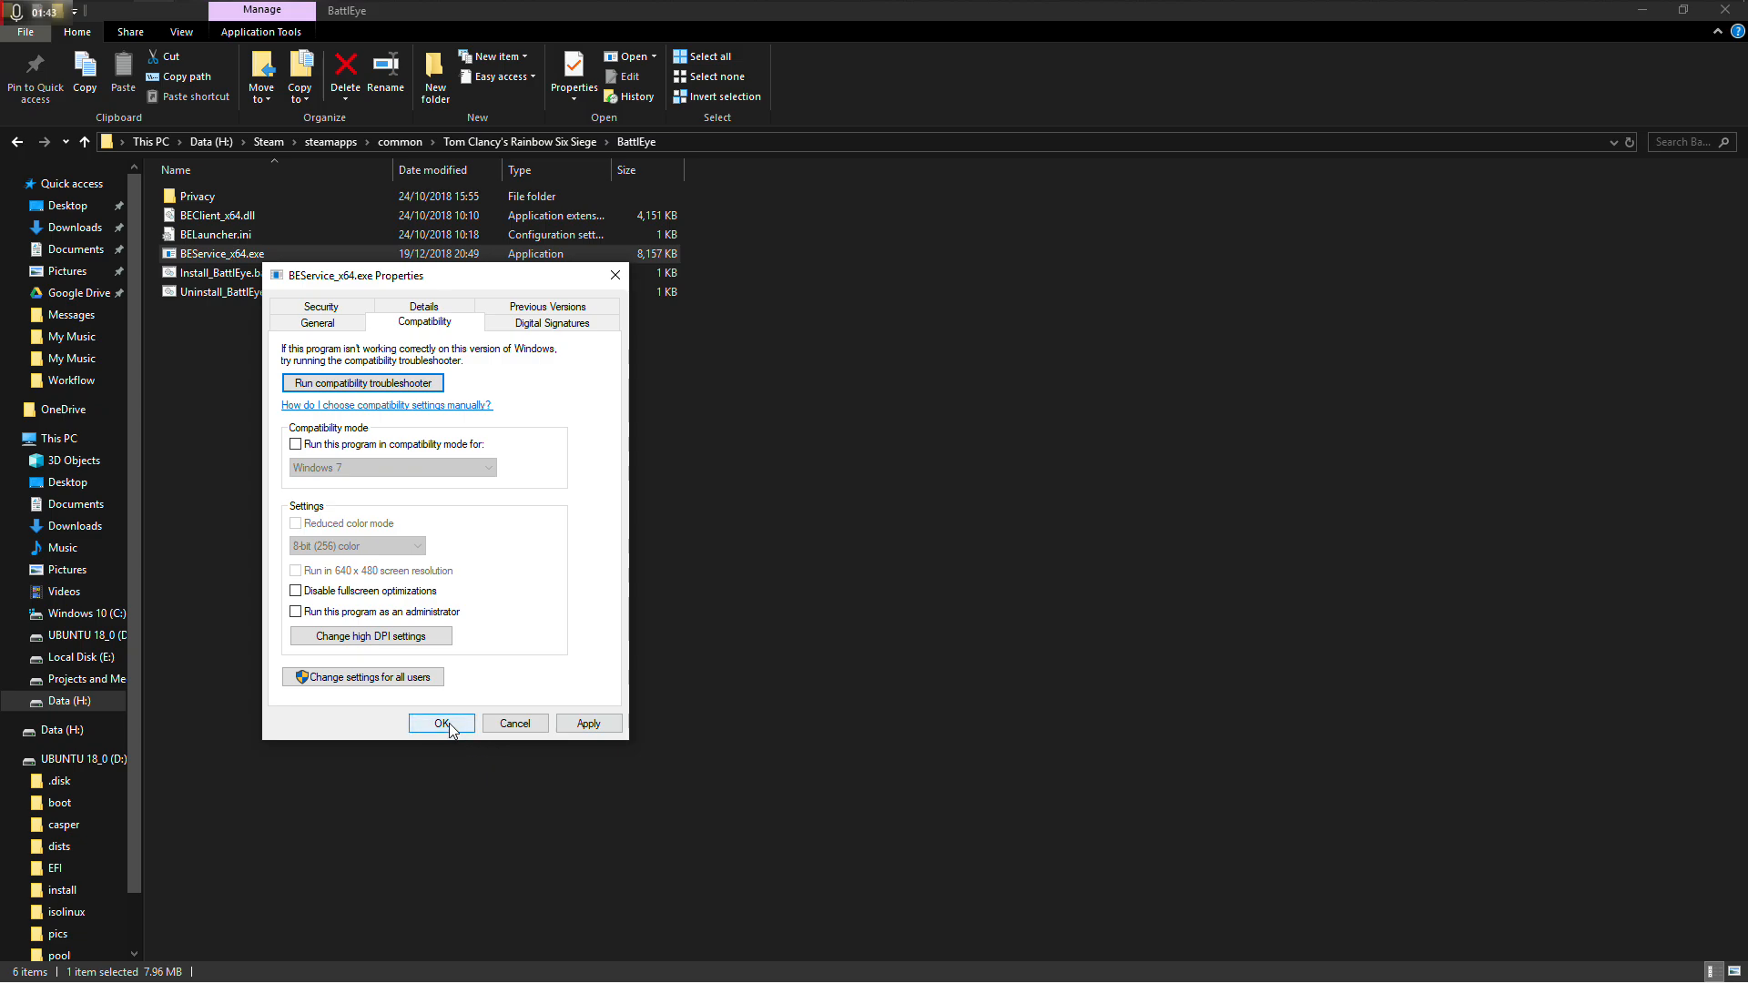
pyautogui.moveTo(558, 705)
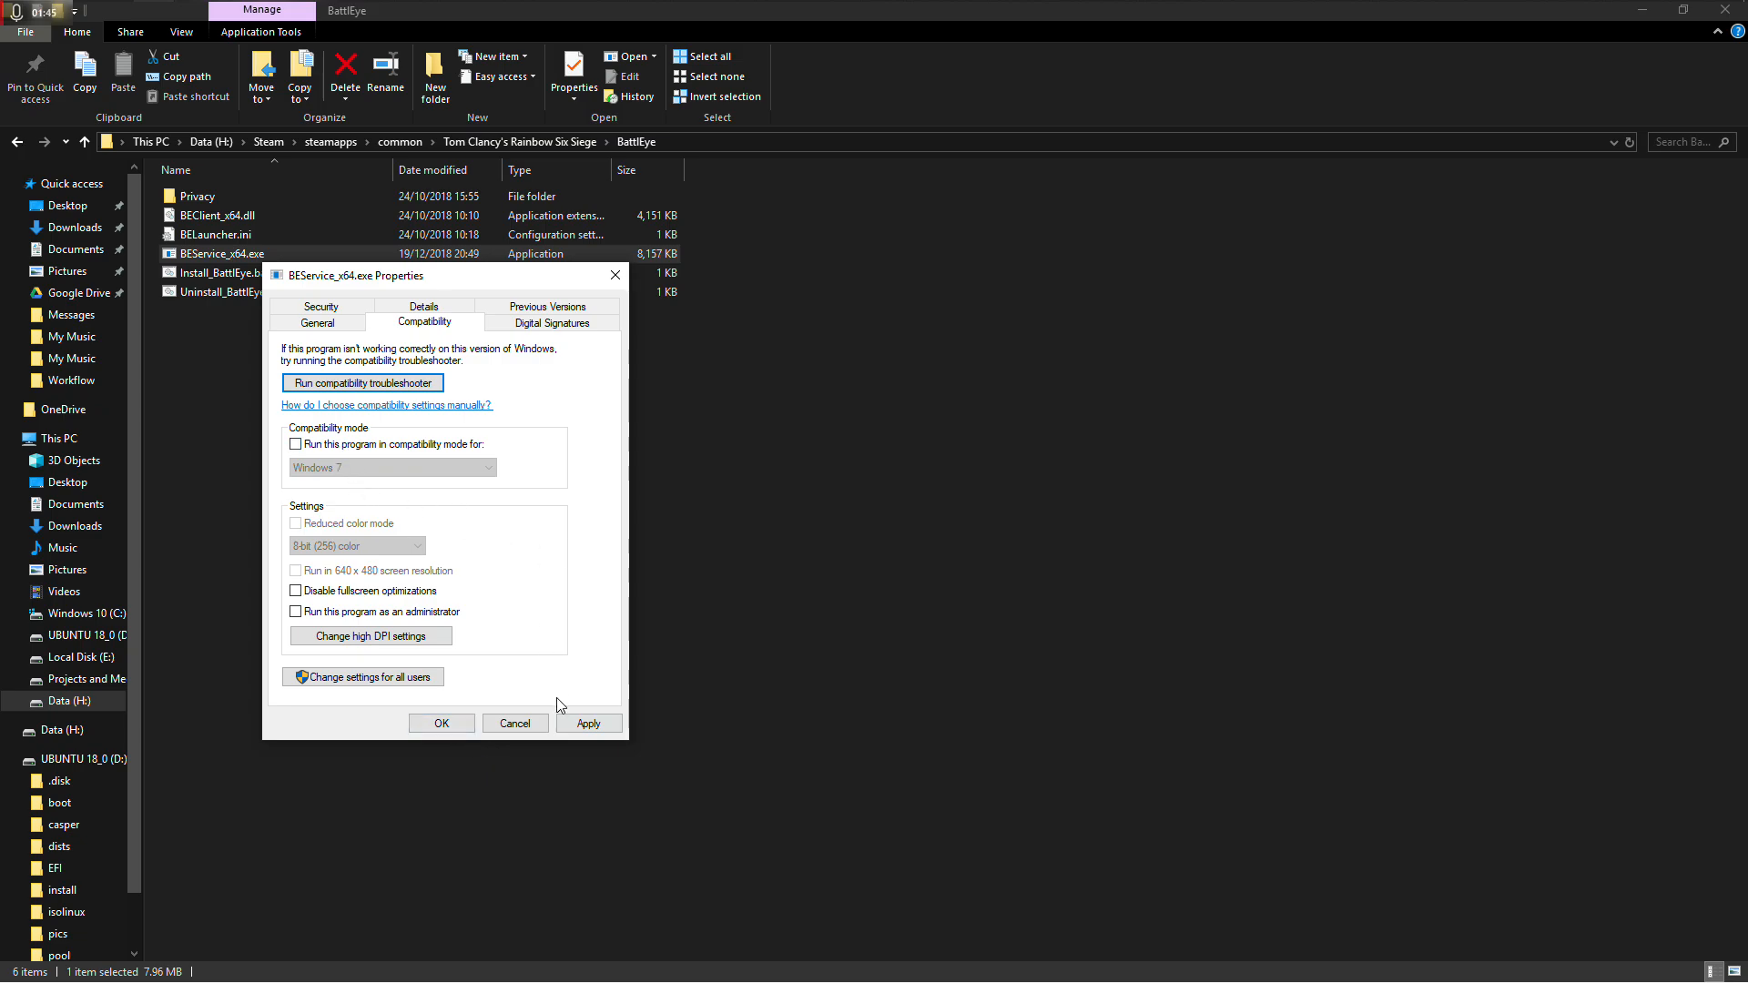
pyautogui.click(295, 444)
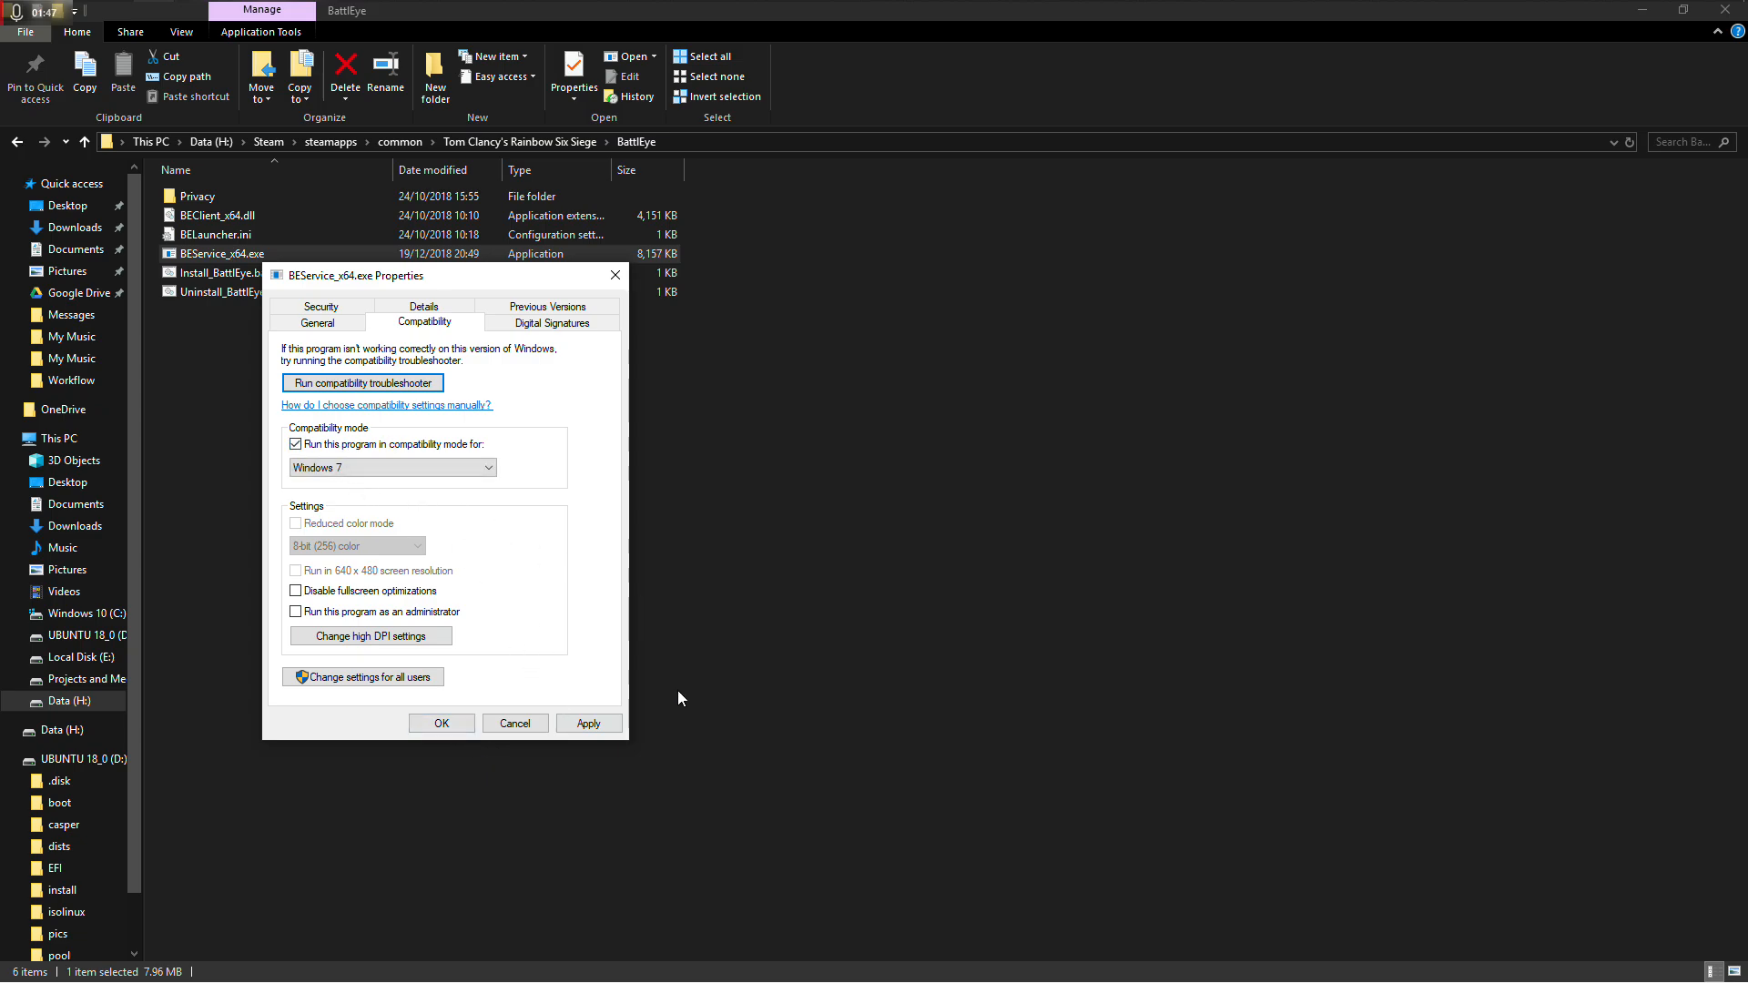